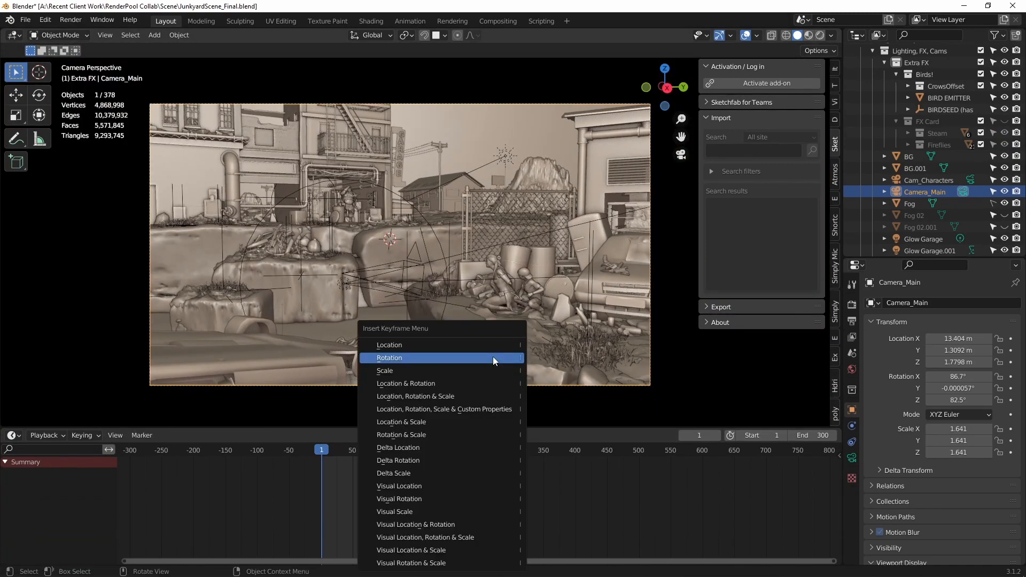
Insert a Rotation keyframe for Camera_Main from the Insert Keyframe menu
left_click(389, 345)
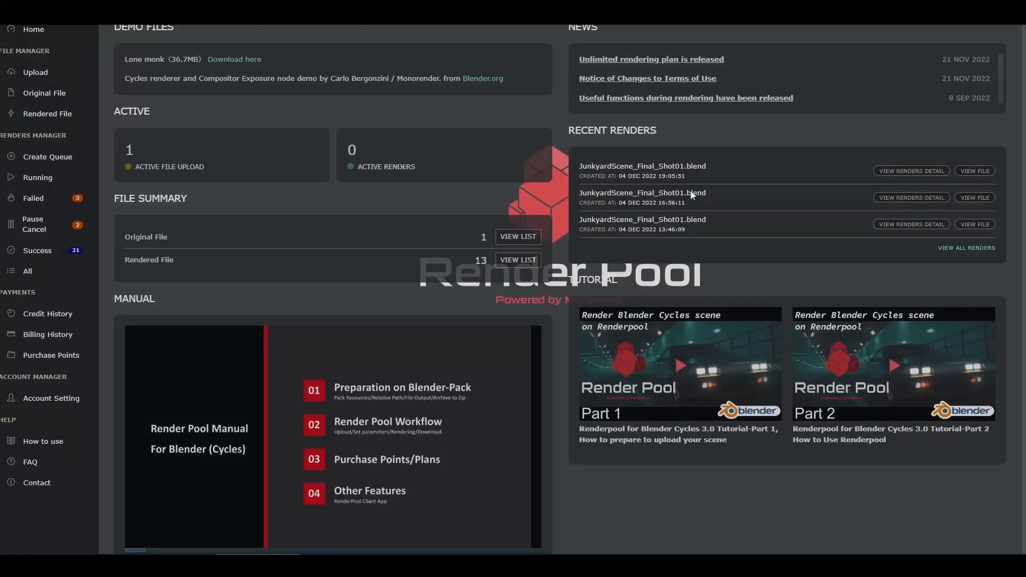
Go to the File Manager upload page and begin browsing for a file to upload
left_click(35, 71)
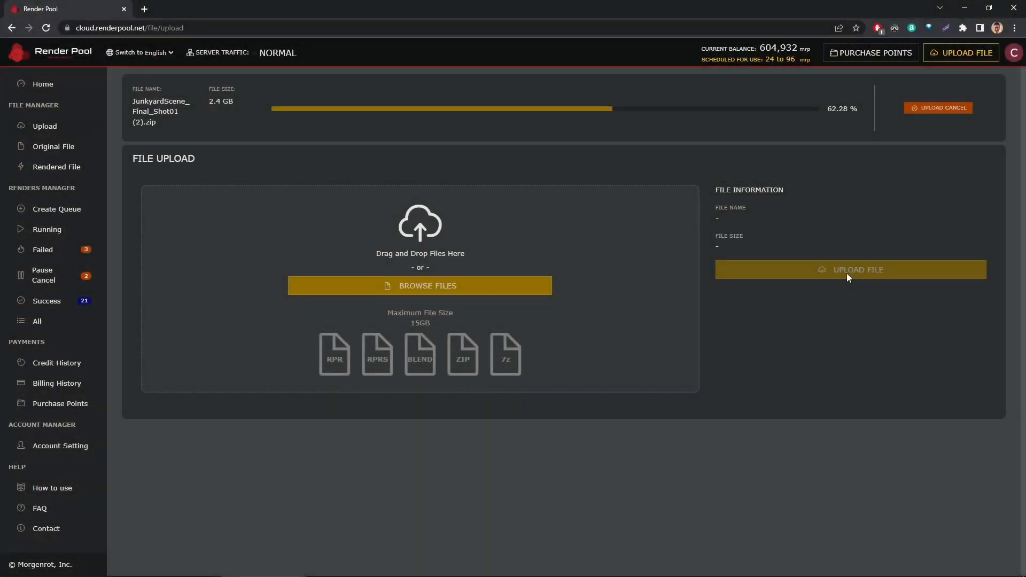
mouse_move(557, 300)
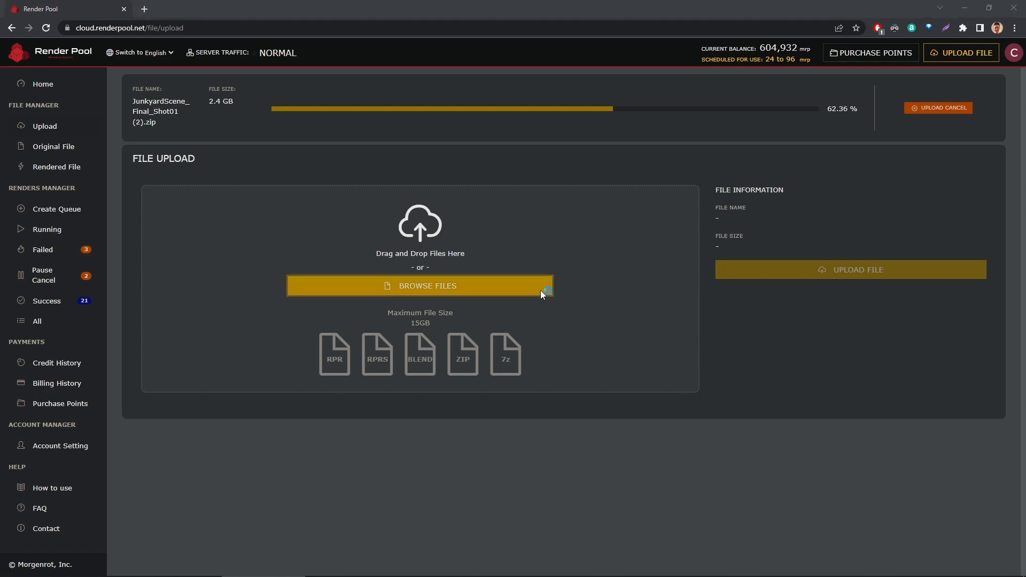
left_click(419, 286)
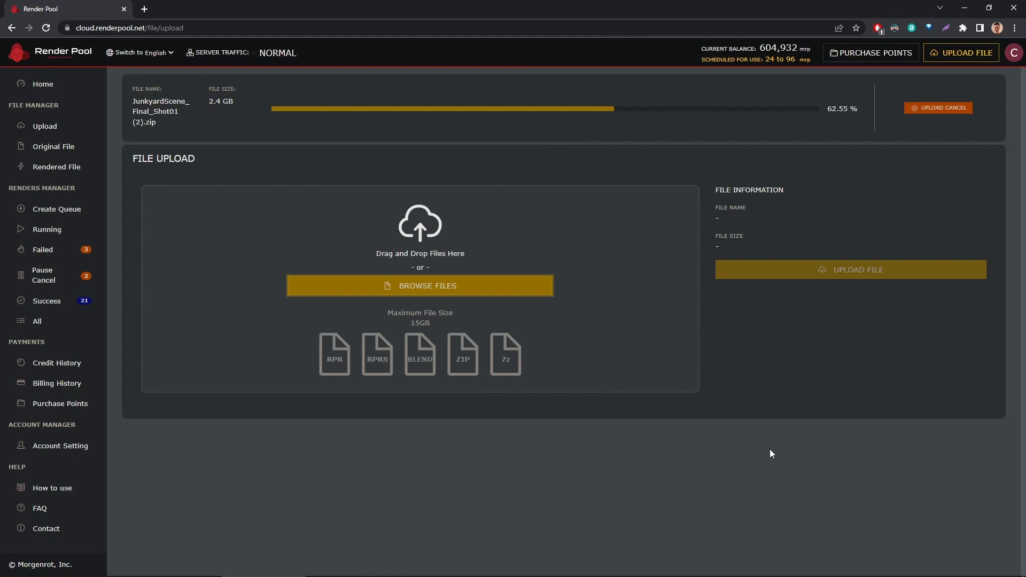
mouse_move(907, 403)
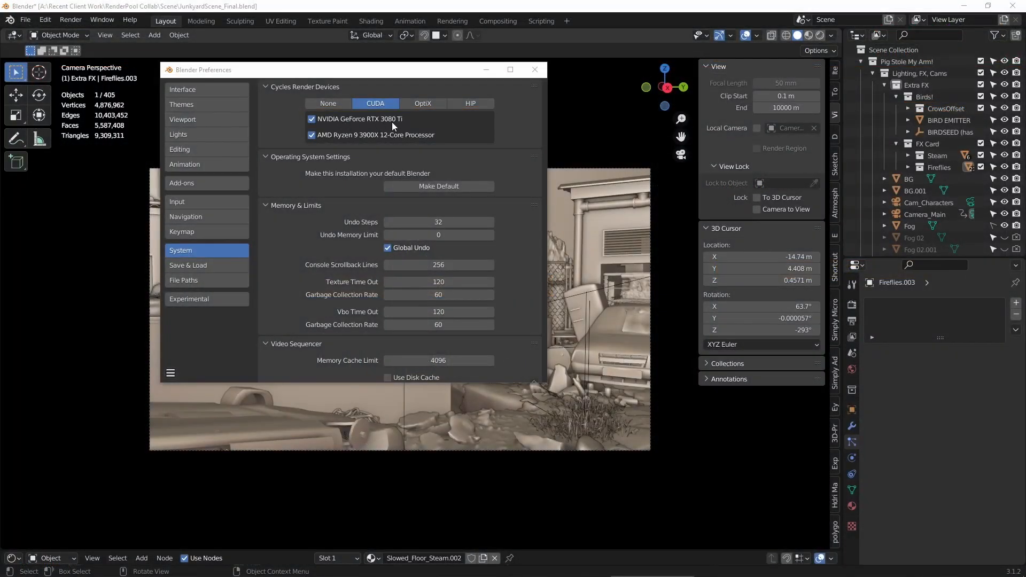
mouse_move(460, 142)
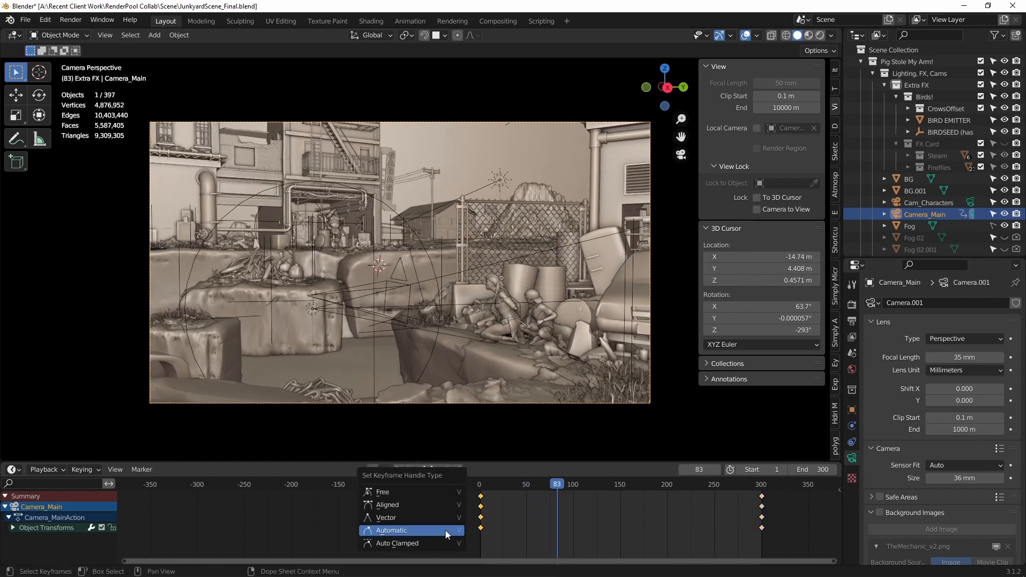
Switch the camera keyframes to Vector handles and stop playback after previewing the move
left_click(391, 530)
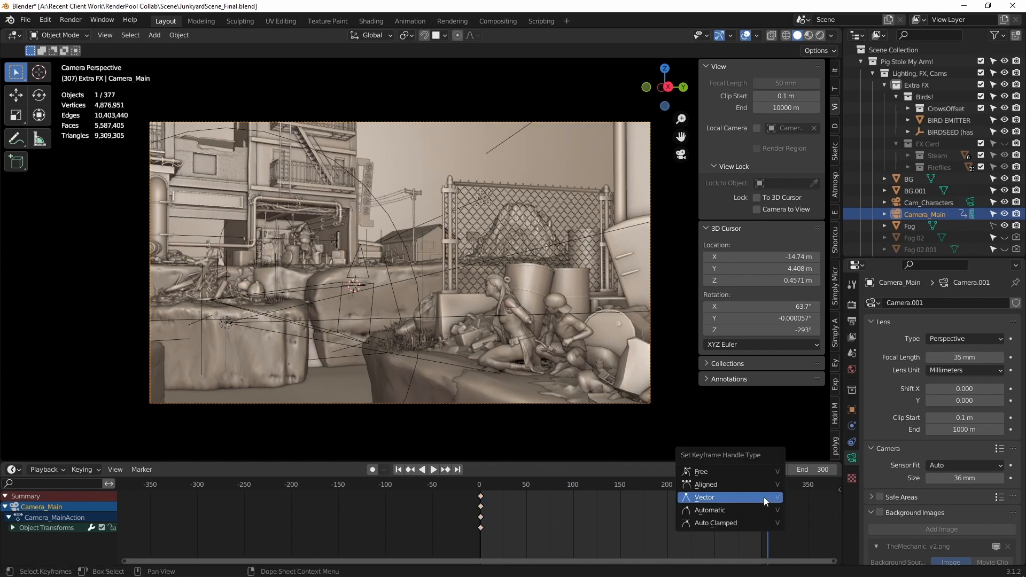
left_click(433, 469)
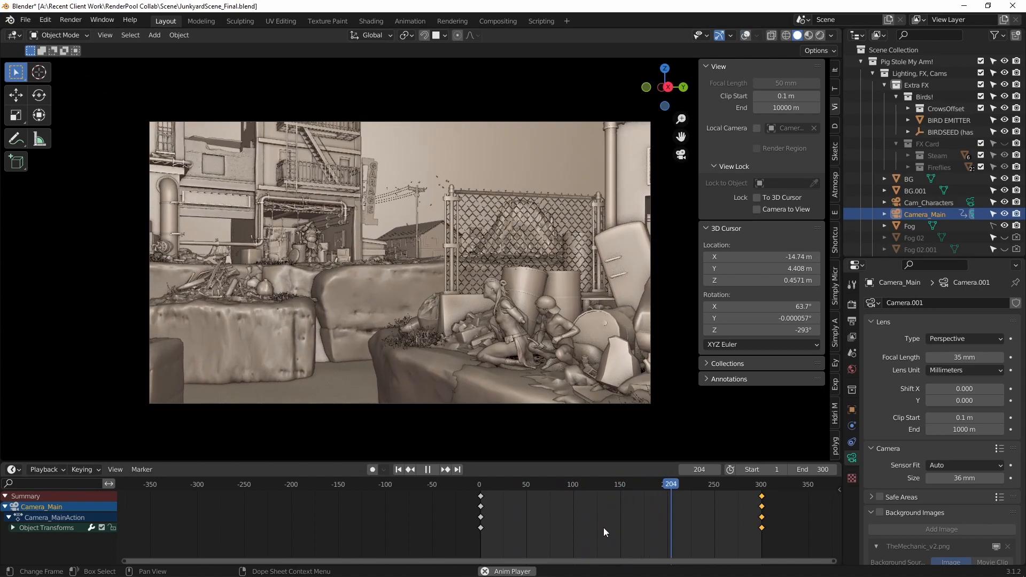
left_click(397, 470)
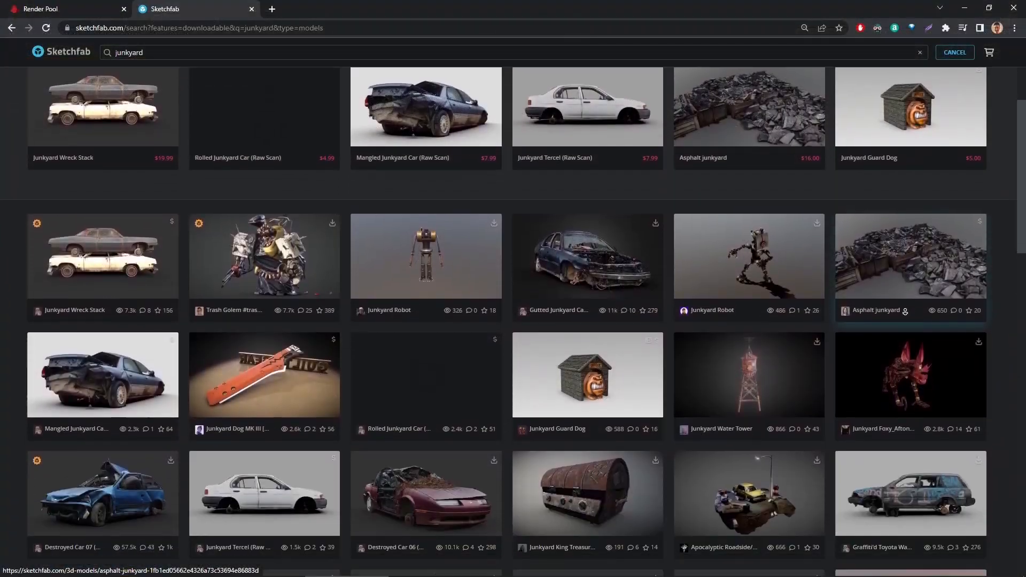
Scroll the junkyard search results and preview one of the models
scroll("down", 3)
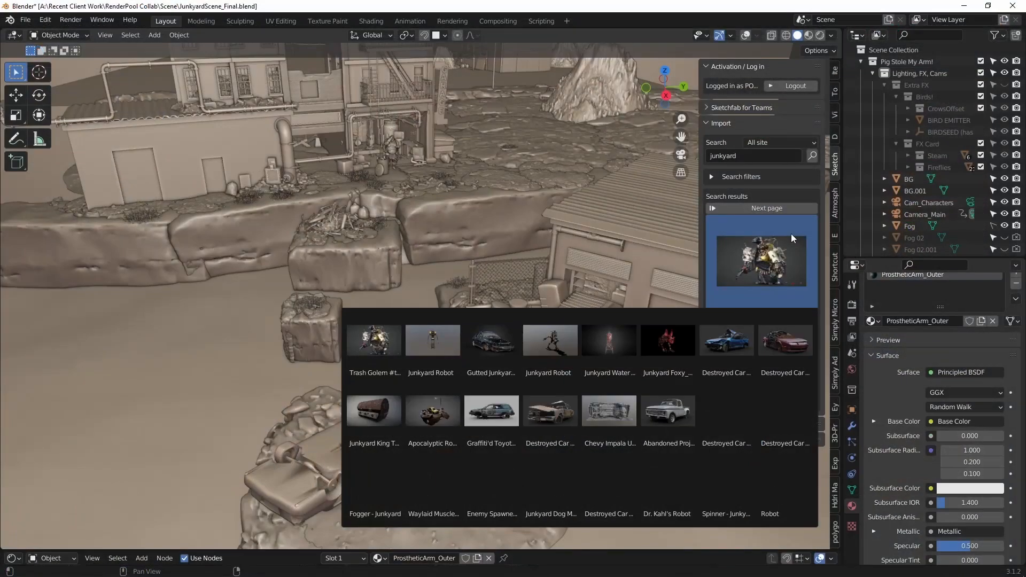
left_click(766, 209)
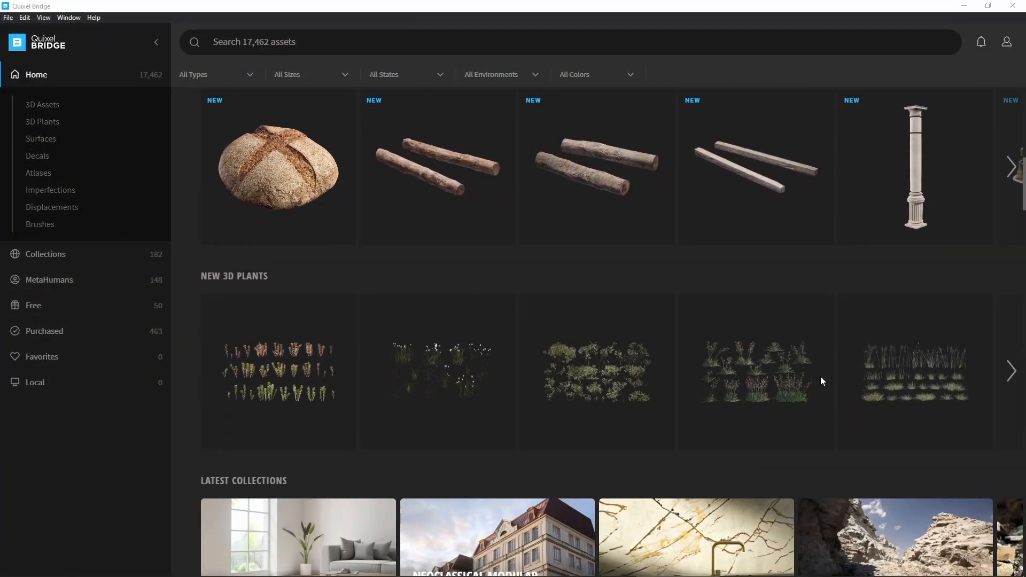
Browse the New and New 3D Plants rows on Quixel Bridge's home page
left_click(1011, 370)
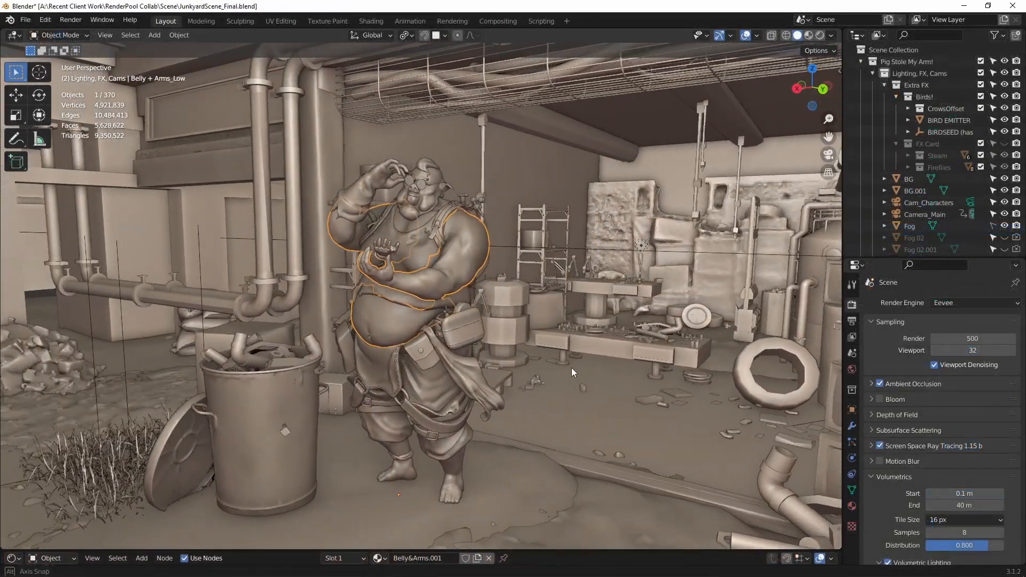
Set the render engine to Cycles and frame the junkyard scene through the main camera
left_click(975, 302)
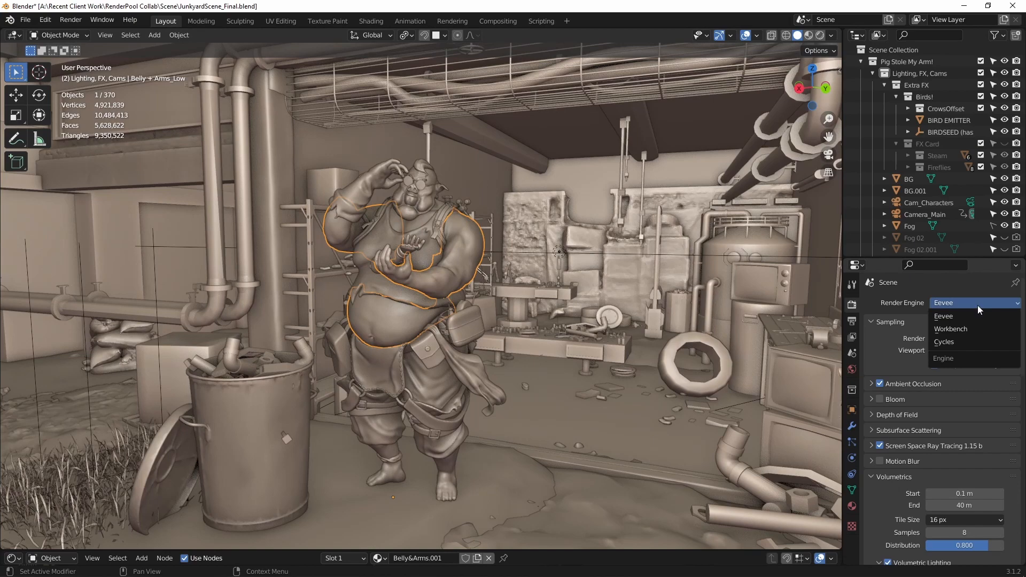
left_click(943, 342)
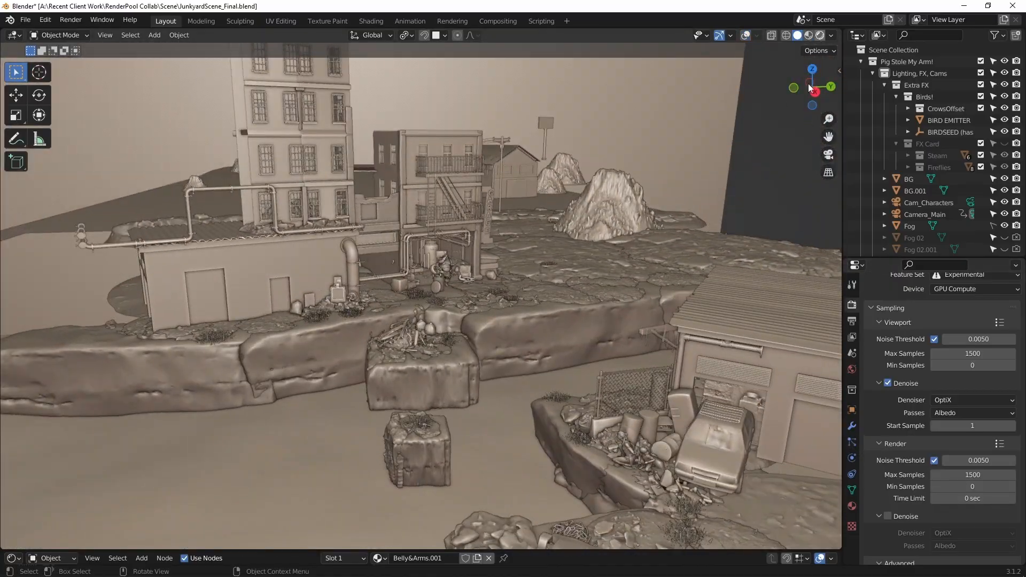
left_click(809, 35)
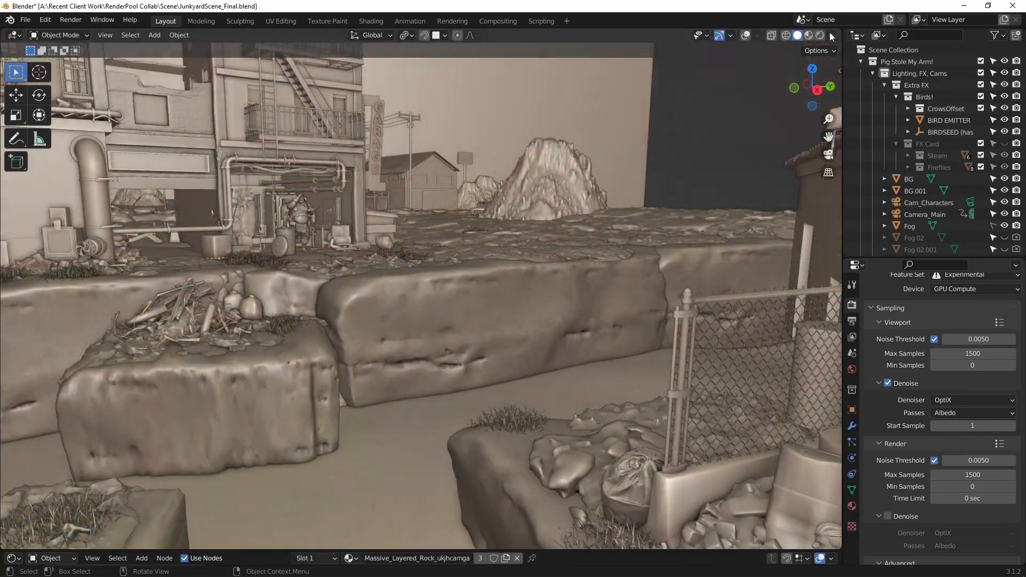
left_click(831, 35)
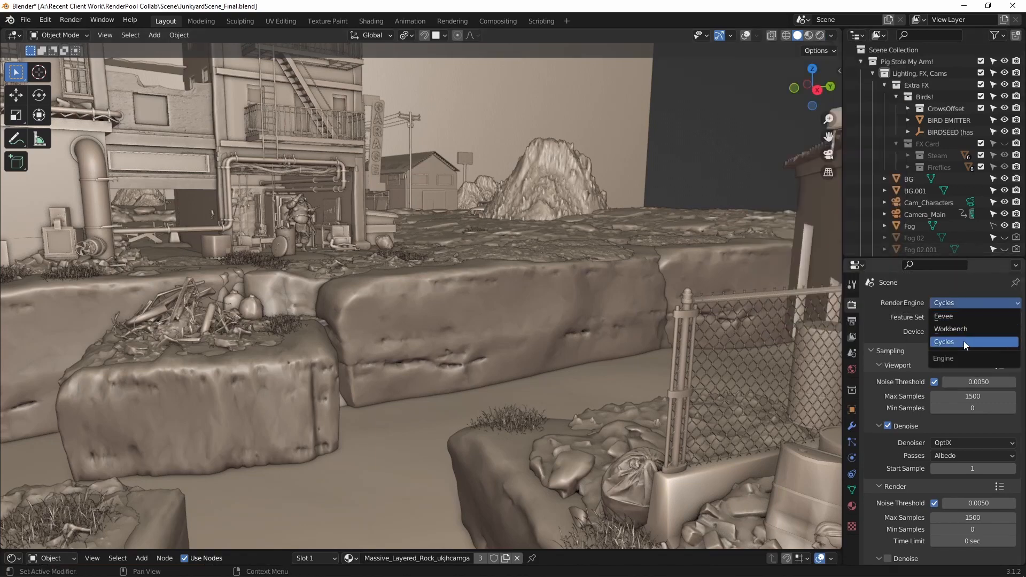
left_click(944, 317)
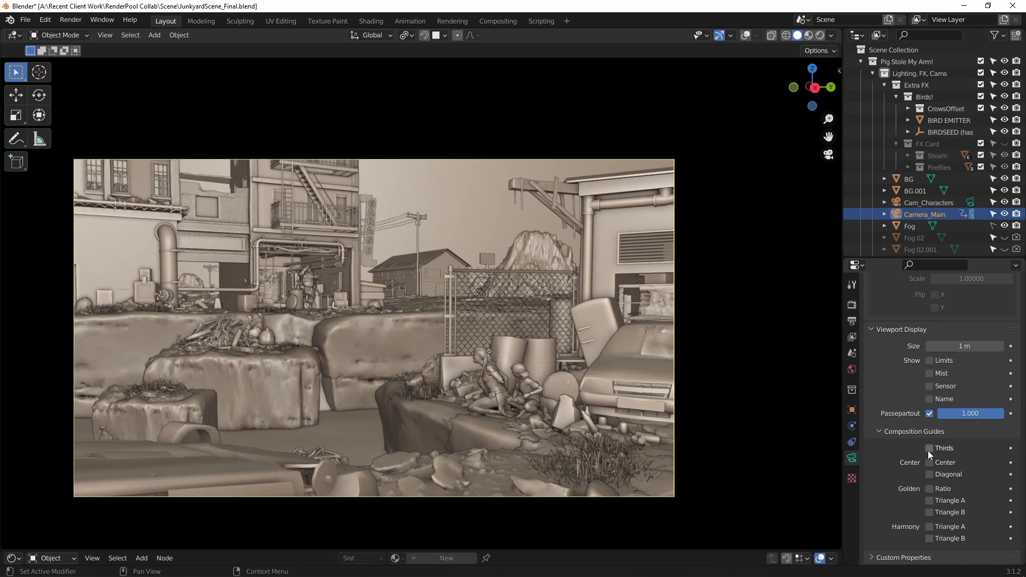
Enable the Golden Triangle B composition guide for the main camera
left_click(929, 512)
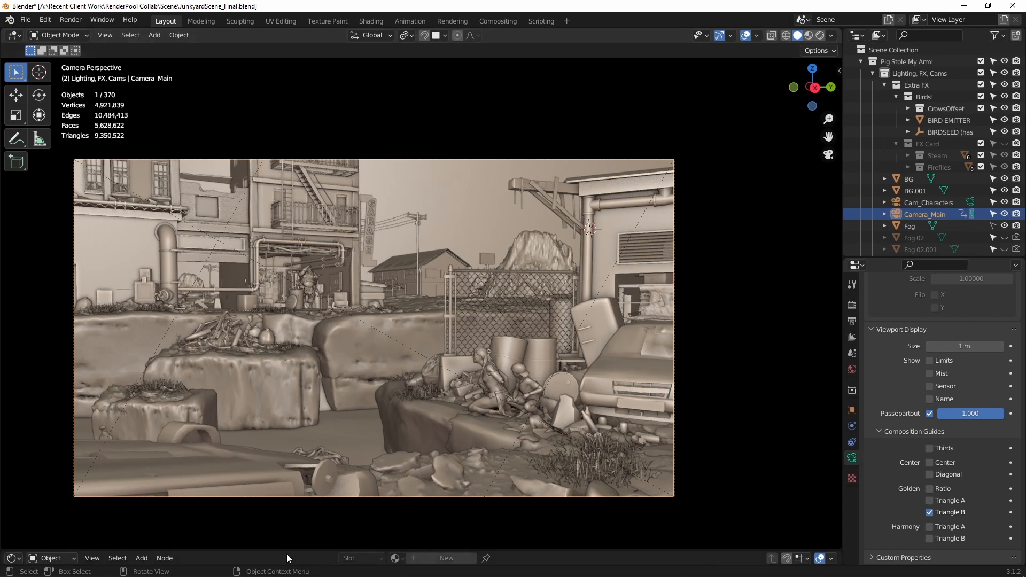
mouse_move(501, 426)
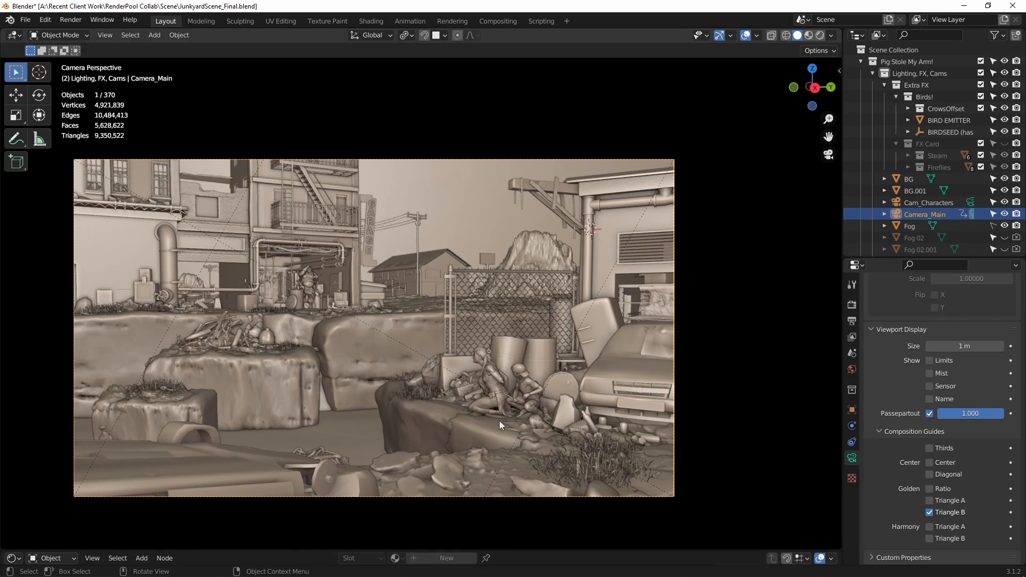
mouse_move(742, 529)
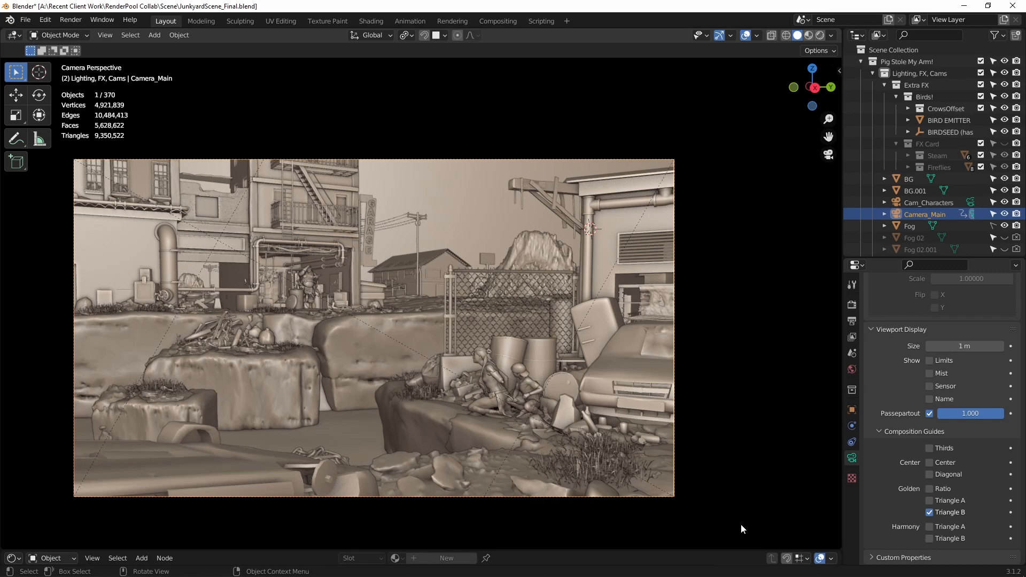
mouse_move(877, 530)
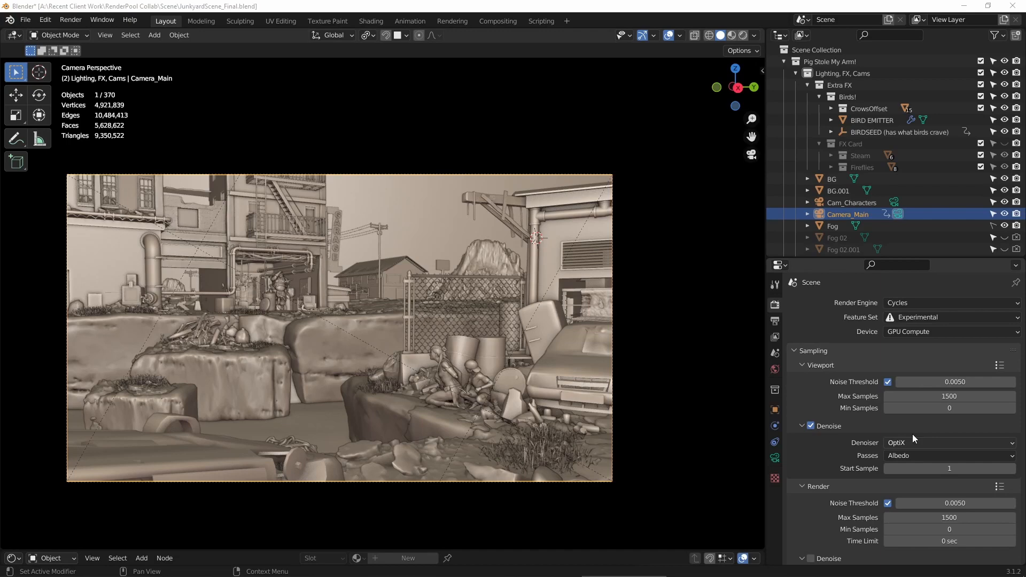
Lower viewport samples to 200, enable CUDA on the RTX 3080 Ti and Ryzen 9, and close Preferences
left_click(949, 302)
type("200")
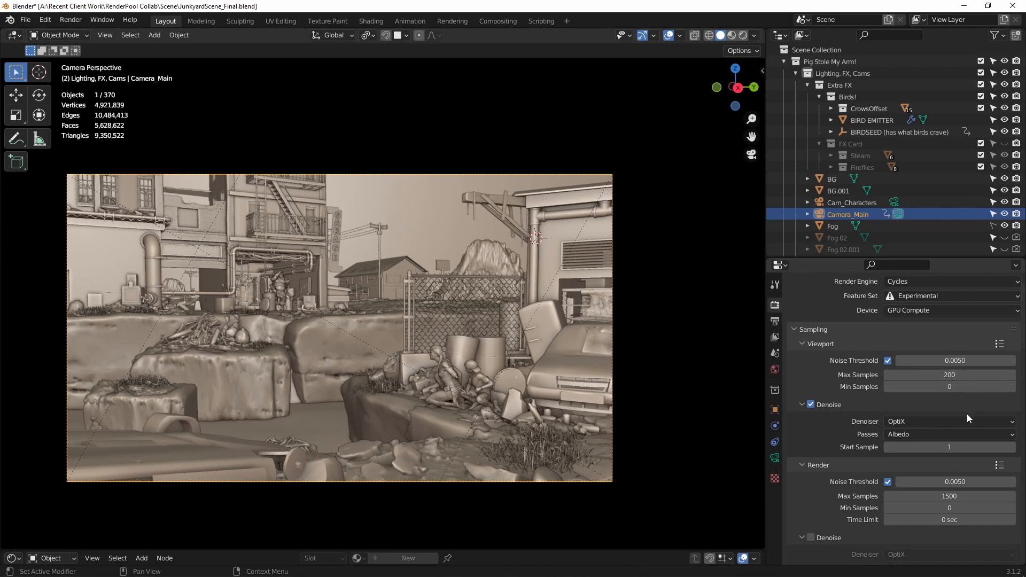
left_click(949, 310)
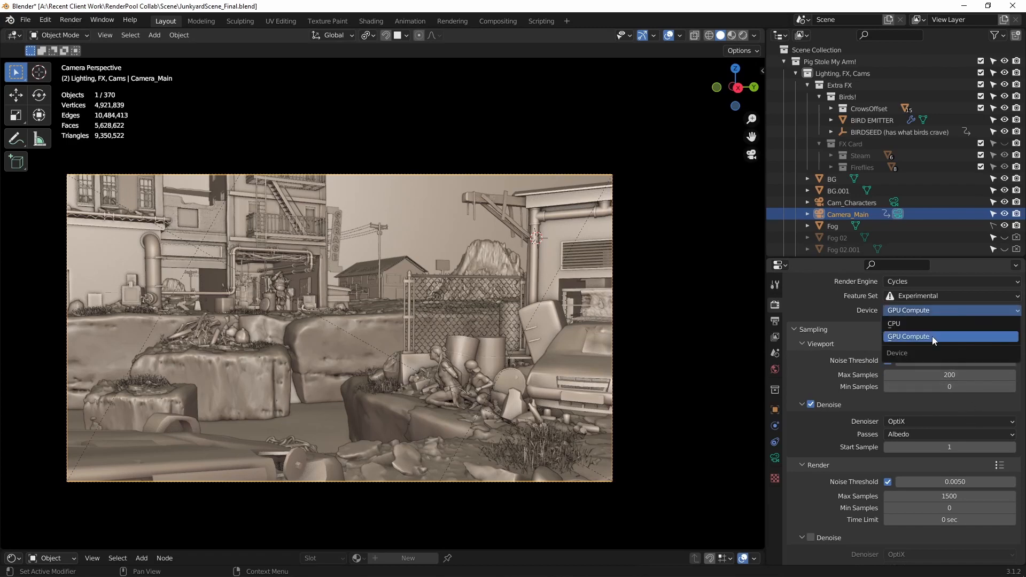
mouse_move(908, 337)
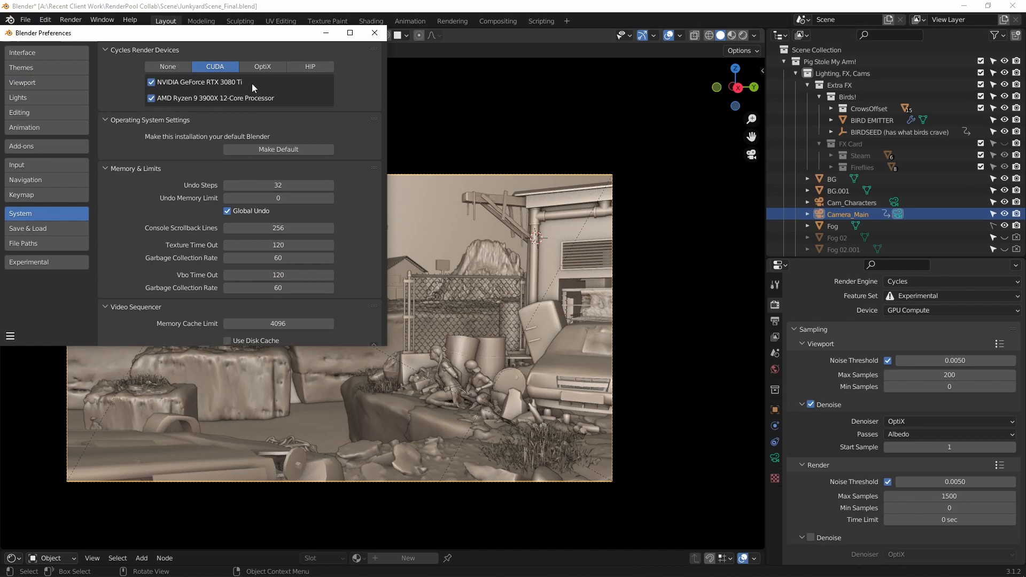
mouse_move(417, 54)
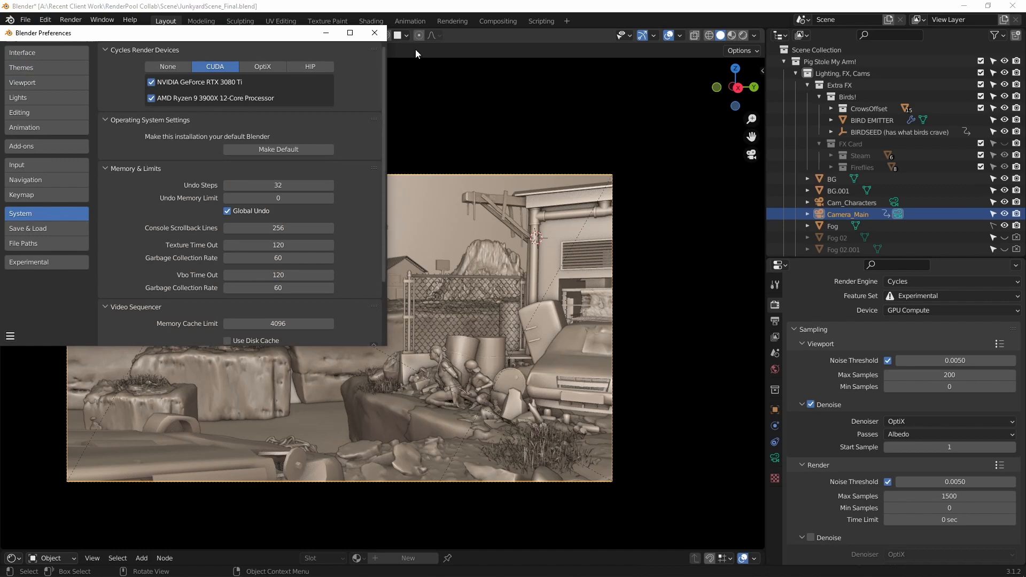
left_click(374, 34)
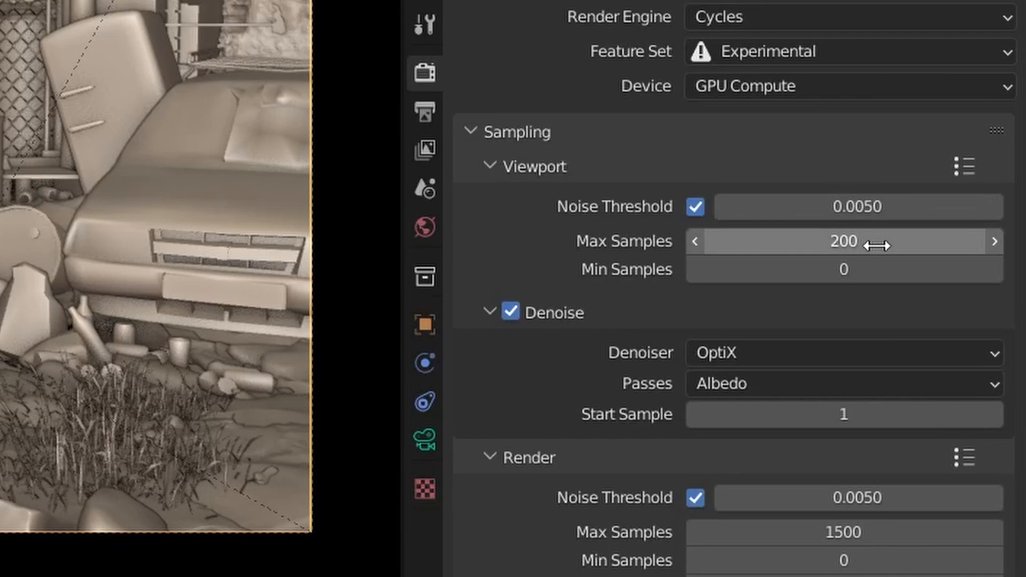
mouse_move(776, 335)
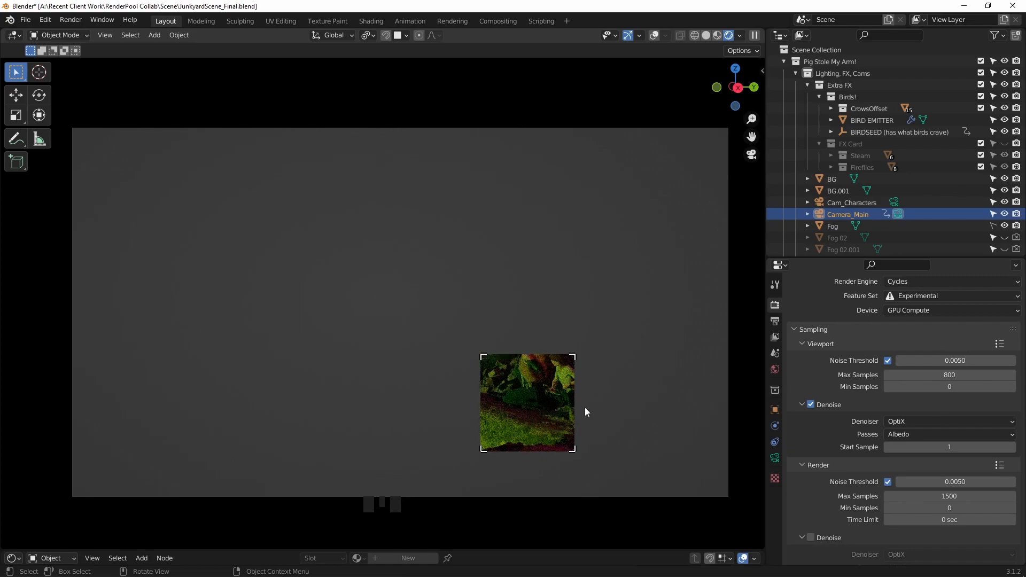
Clear the render region with Ctrl+Alt+B while previewing the scene rendered
key("Ctrl+Alt+B")
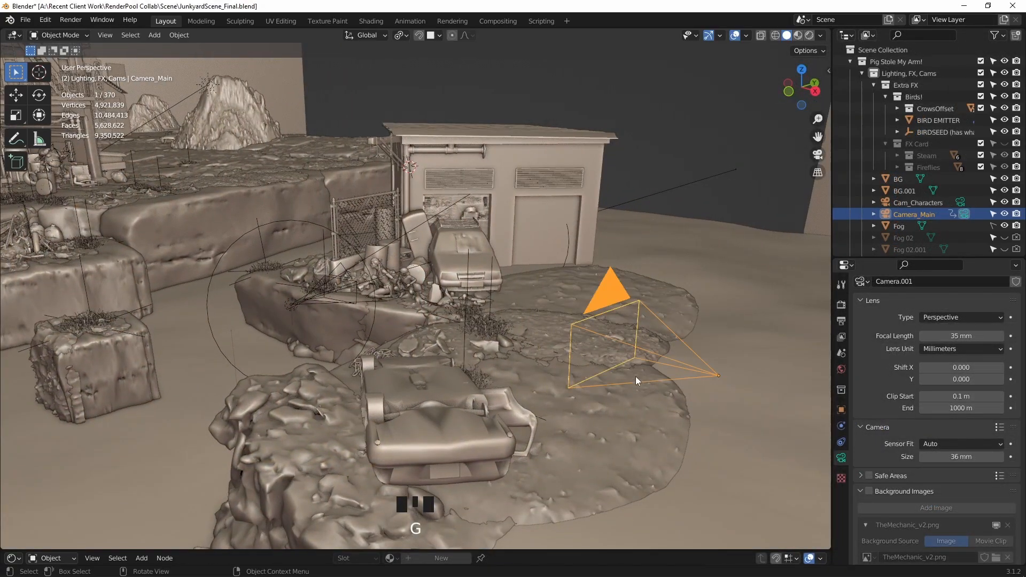
Drag Camera.001 to a new position in the junkyard scene
left_click_drag(638, 380, 530, 367)
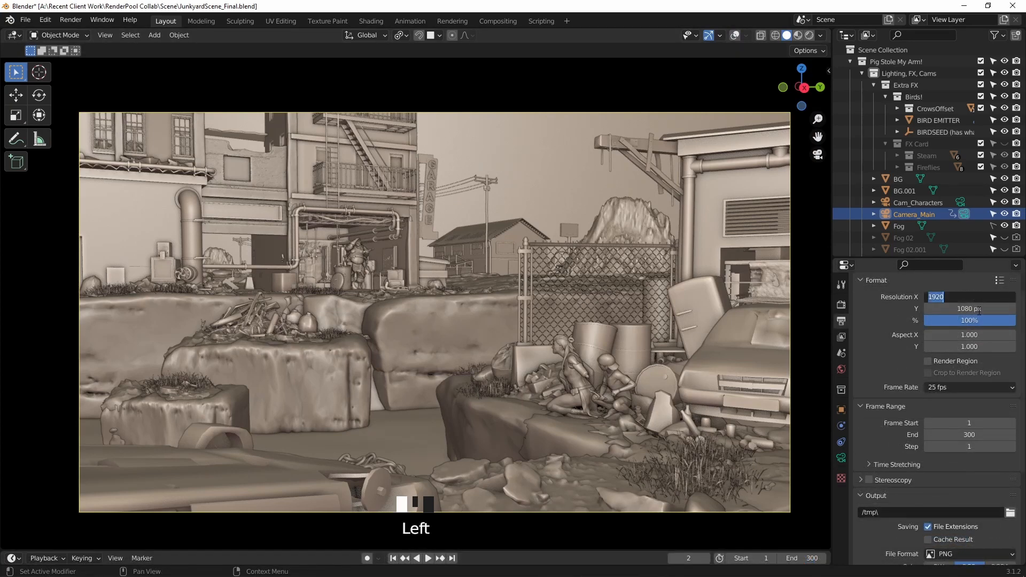
Enter 1920 × 1080 for the render resolution, keeping the scale at 100%
key("Tab")
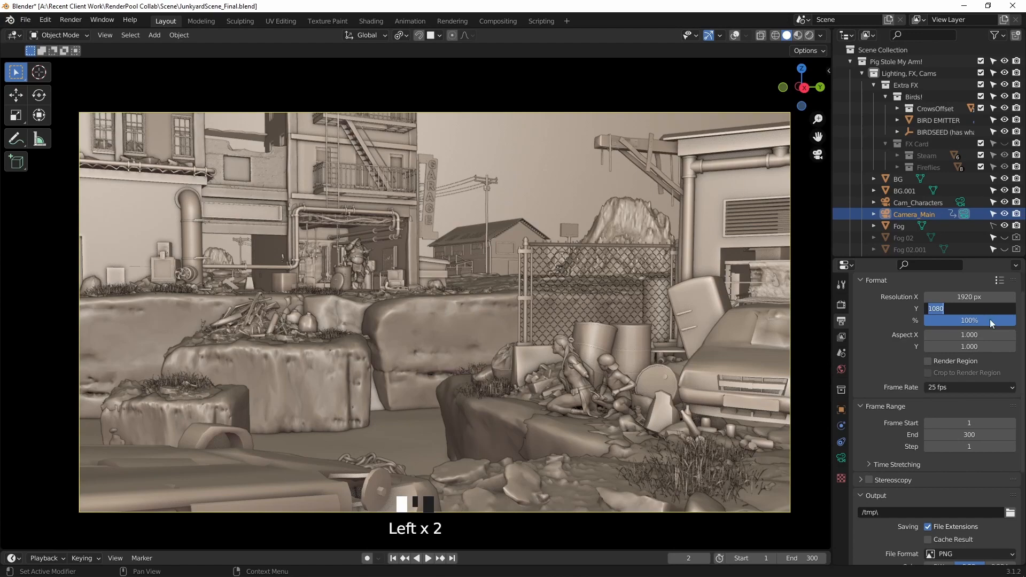
key("Return")
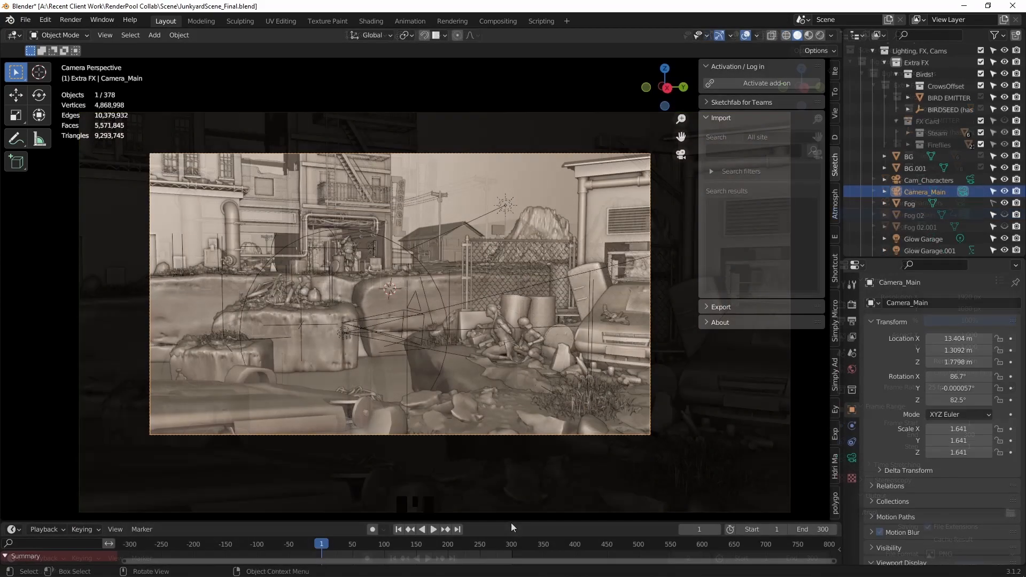
Key Camera_Main's location at frame 1 and its moved position at frame 200
key("i")
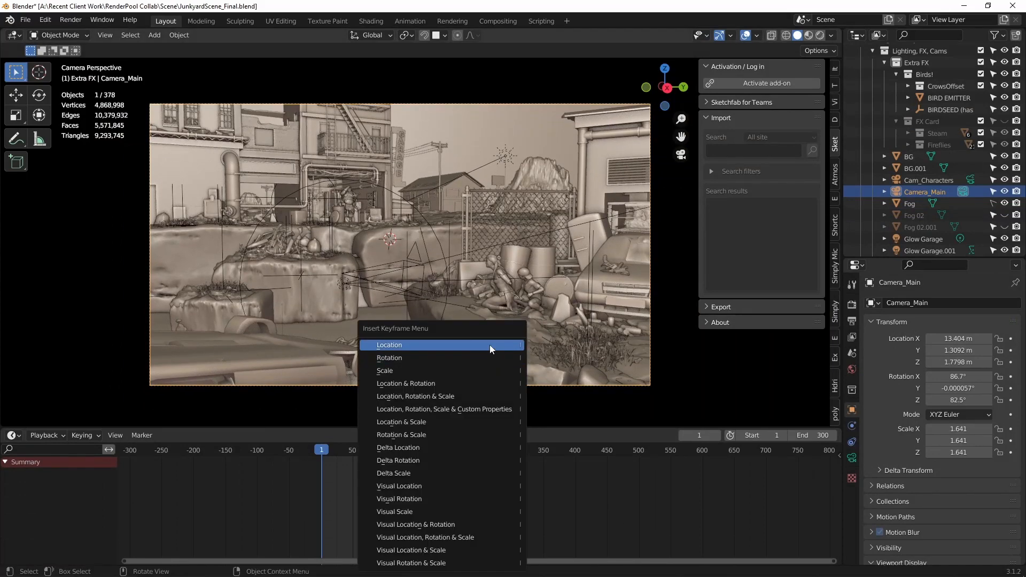
left_click(389, 345)
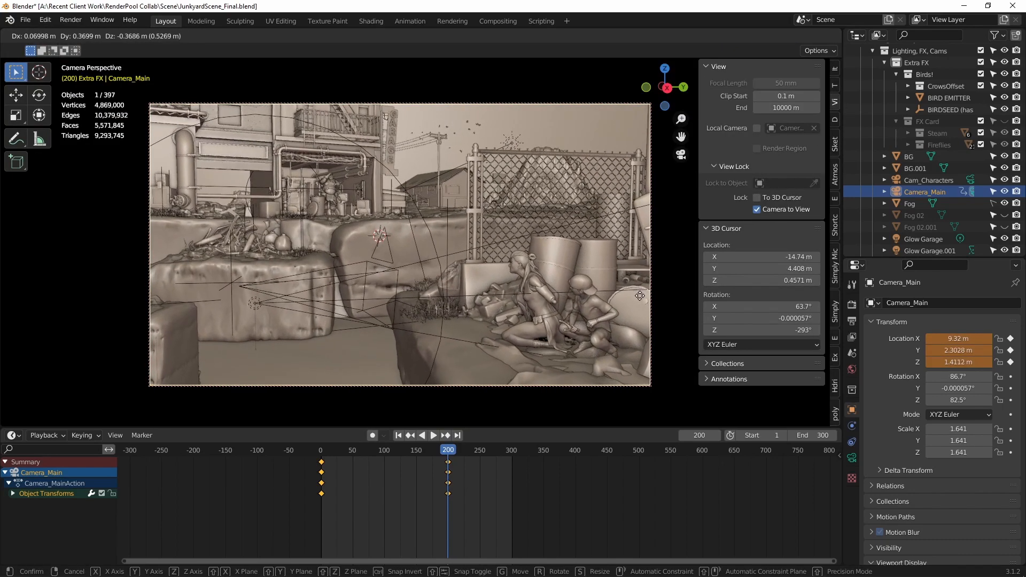
left_click(503, 354)
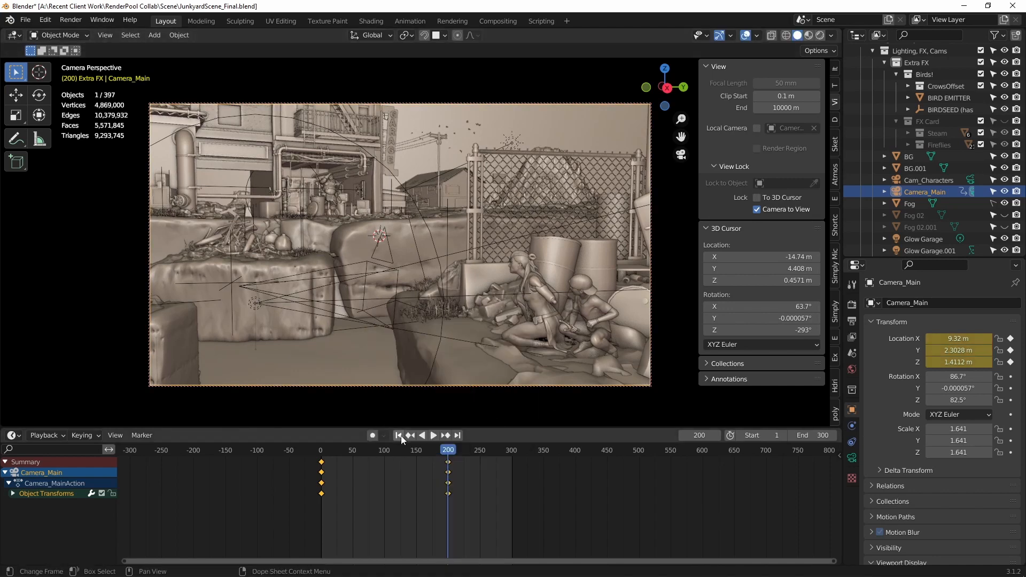
Rewind to the start and play the camera move back, then stop playback
left_click(433, 435)
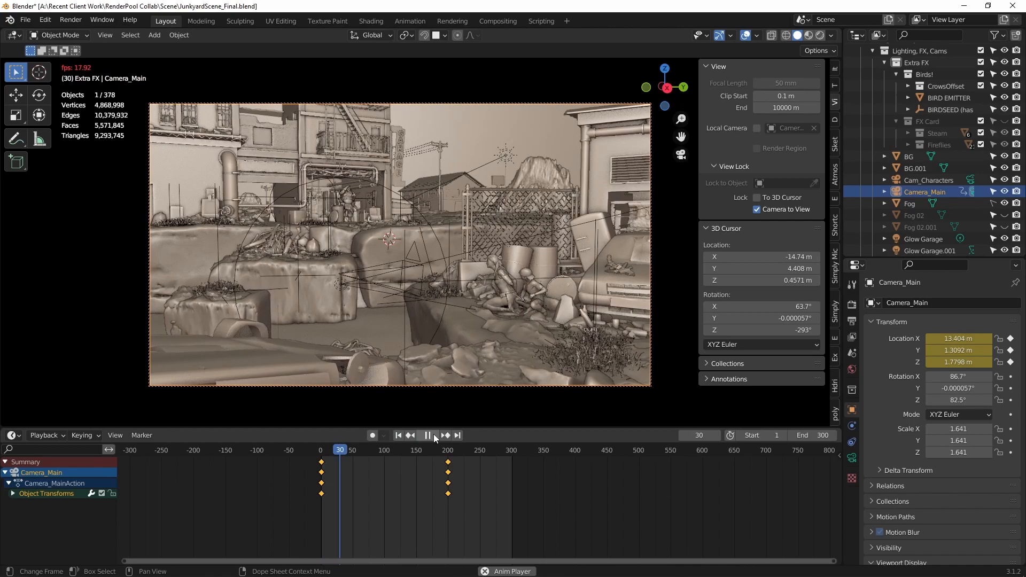
left_click(425, 435)
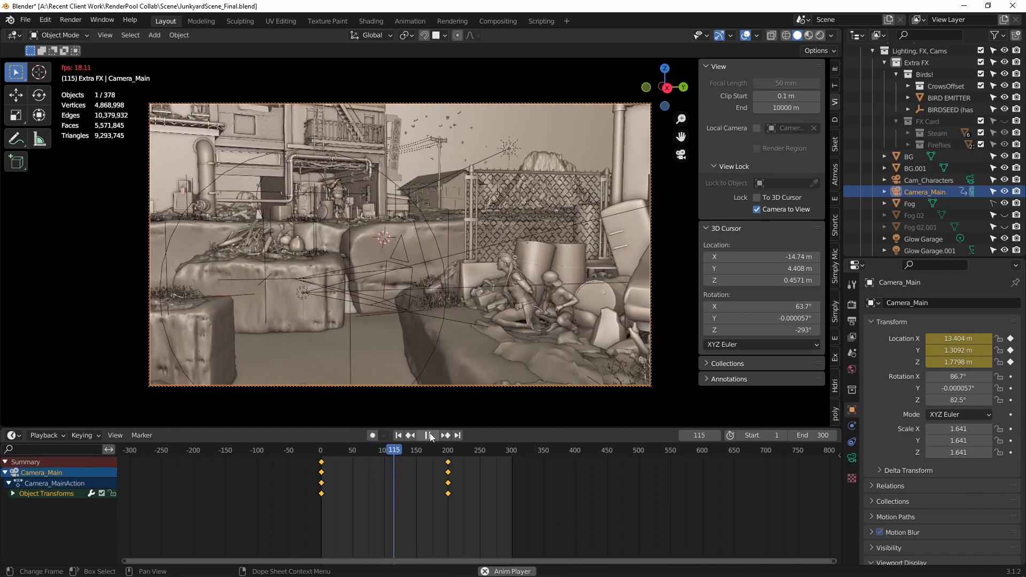
left_click(428, 435)
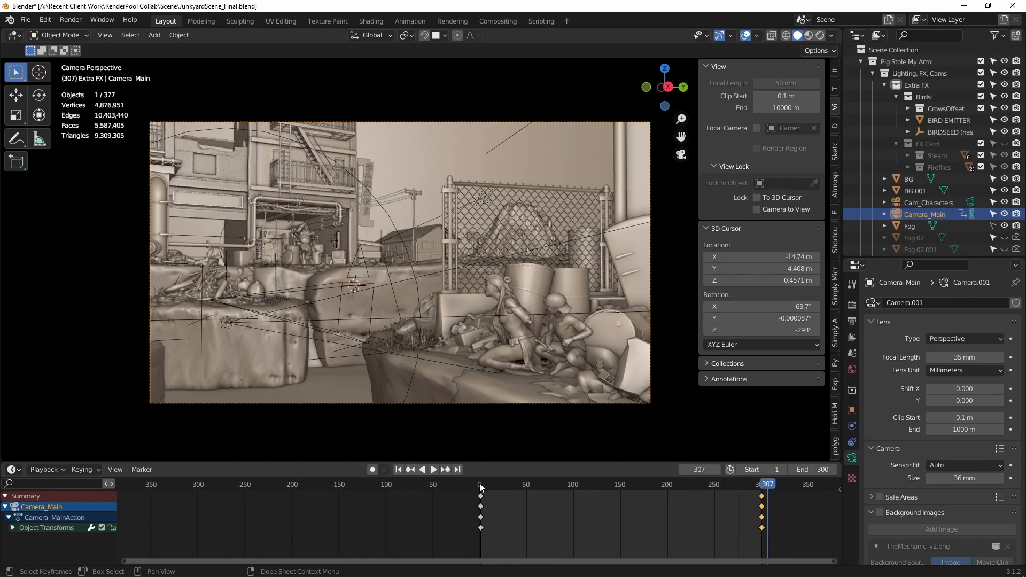
Move the camera's end keyframes from frame 200 to frame 300
left_click(433, 469)
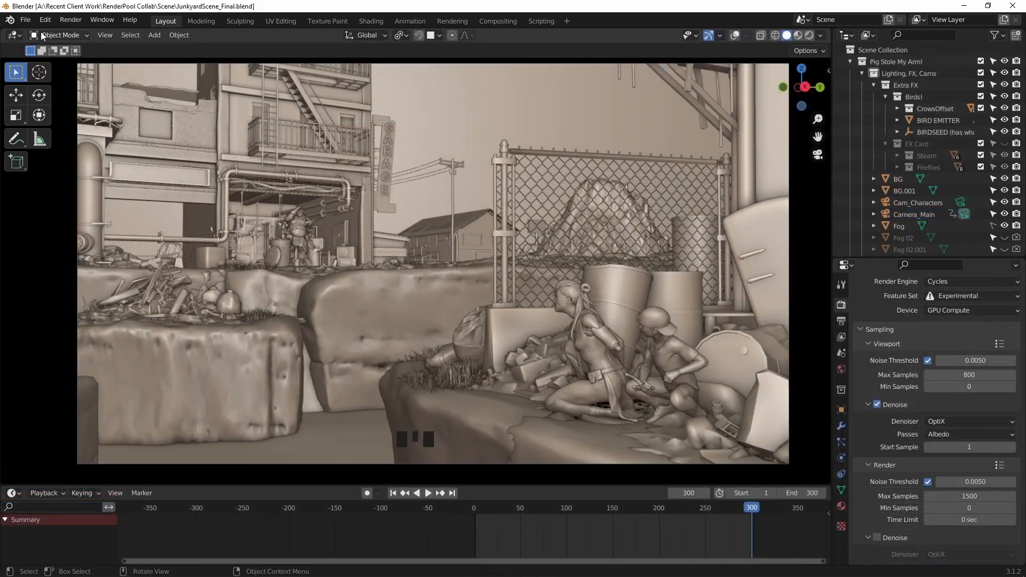
Save the scene into Final Shots as JunkyardScene_Final_Shot01.blend
left_click(25, 20)
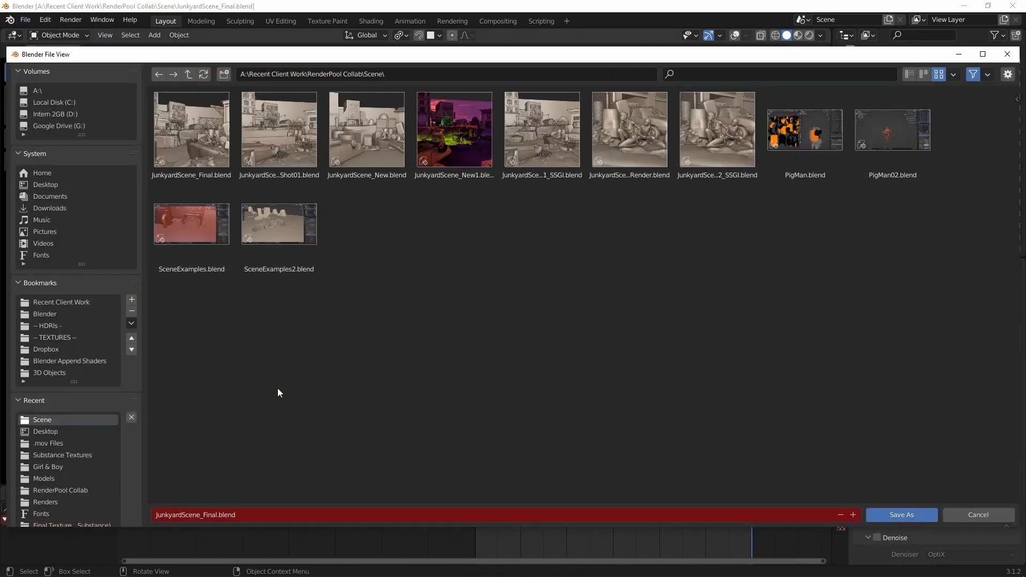
left_click(901, 515)
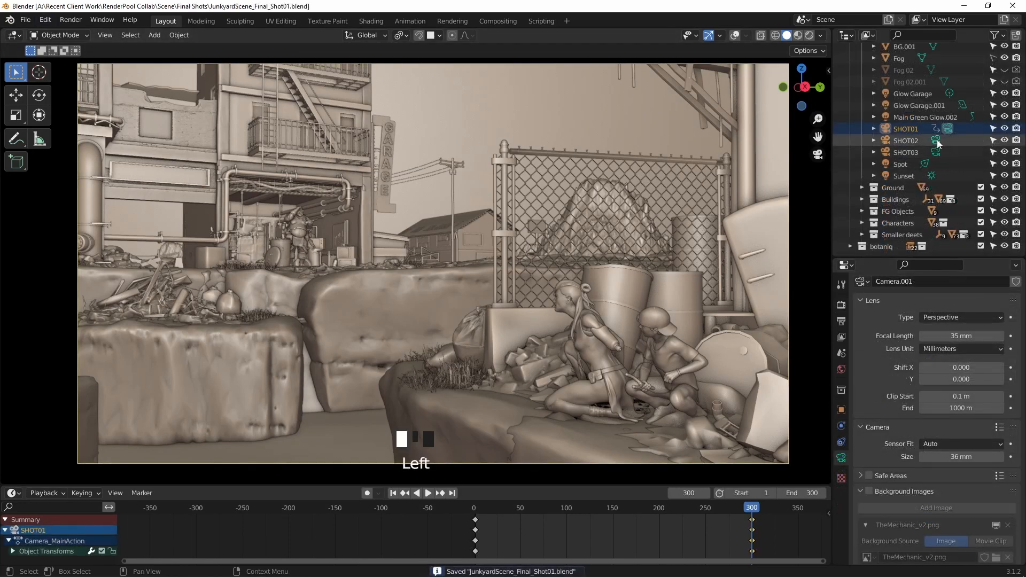
View through SHOT02 and save the scene as JunkyardScene_Final_Shot02.blend
left_click(24, 19)
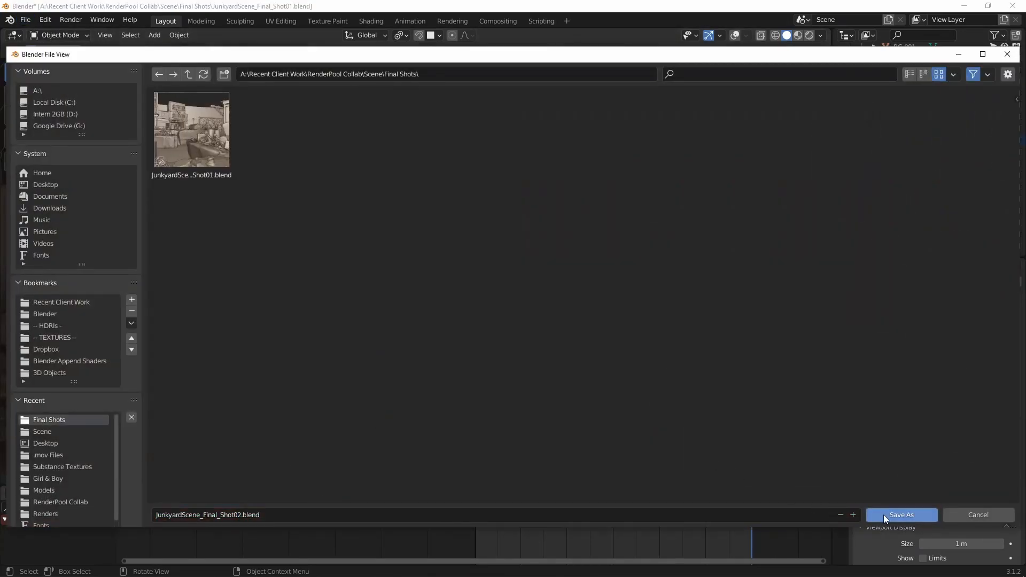
left_click(901, 515)
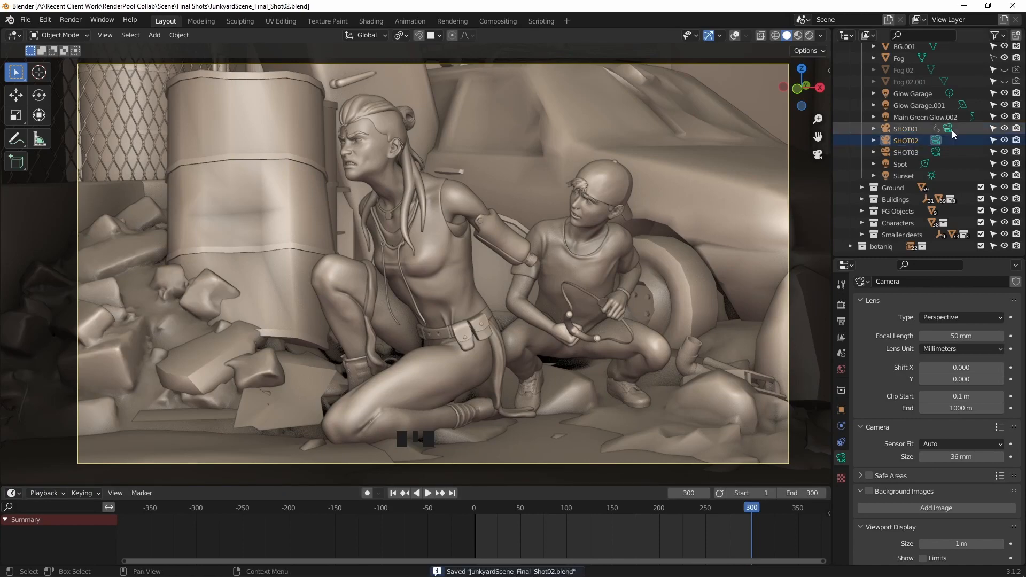
left_click(24, 19)
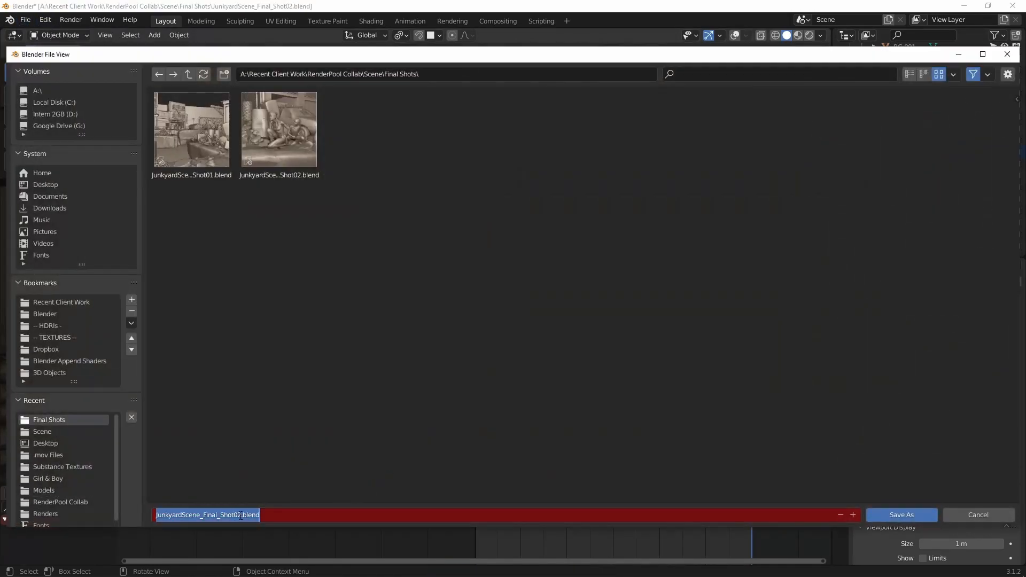
left_click(900, 514)
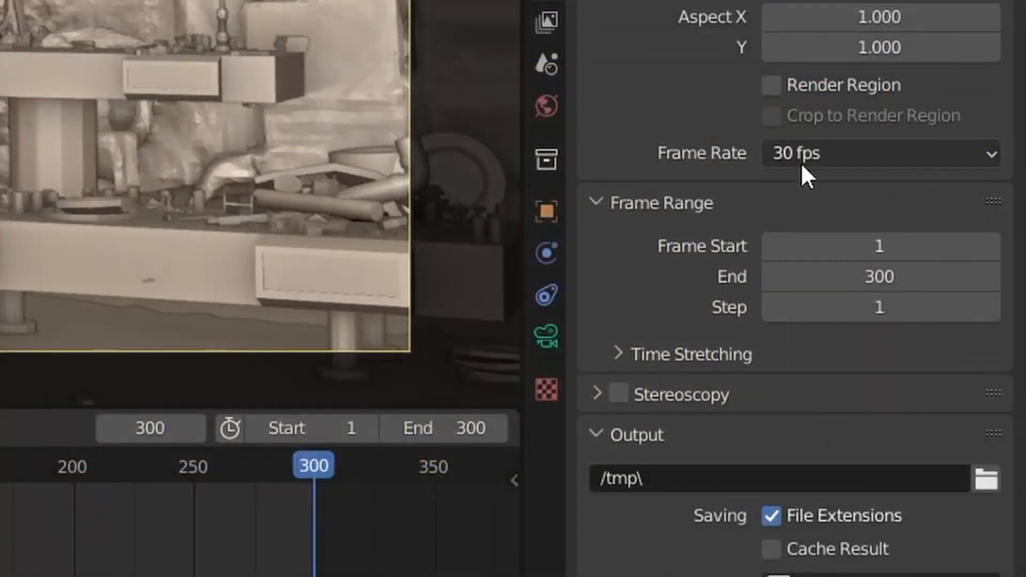
Set the frame rate to 30 fps and view through SHOT03, then SHOT01
left_click(879, 152)
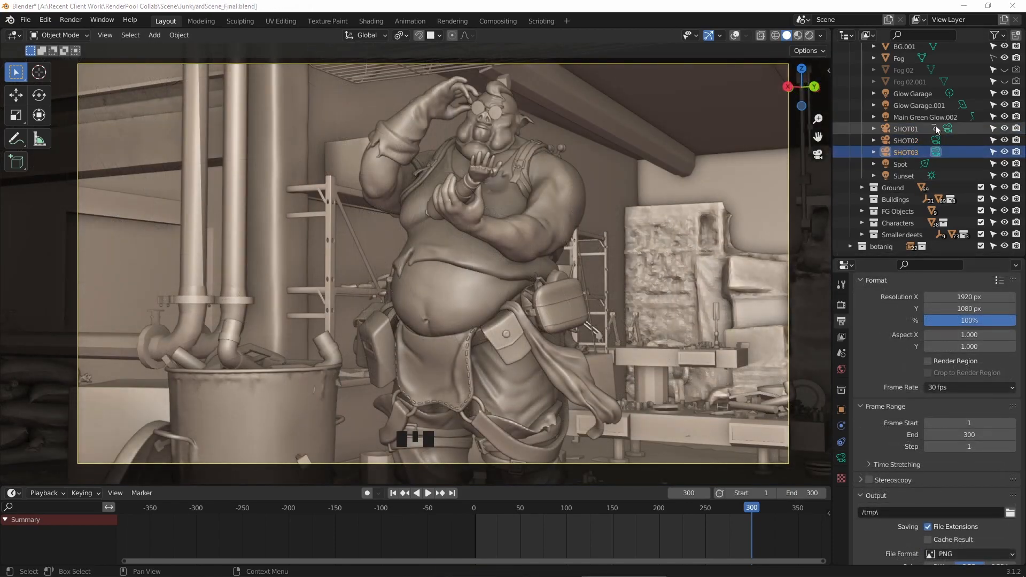
left_click(937, 129)
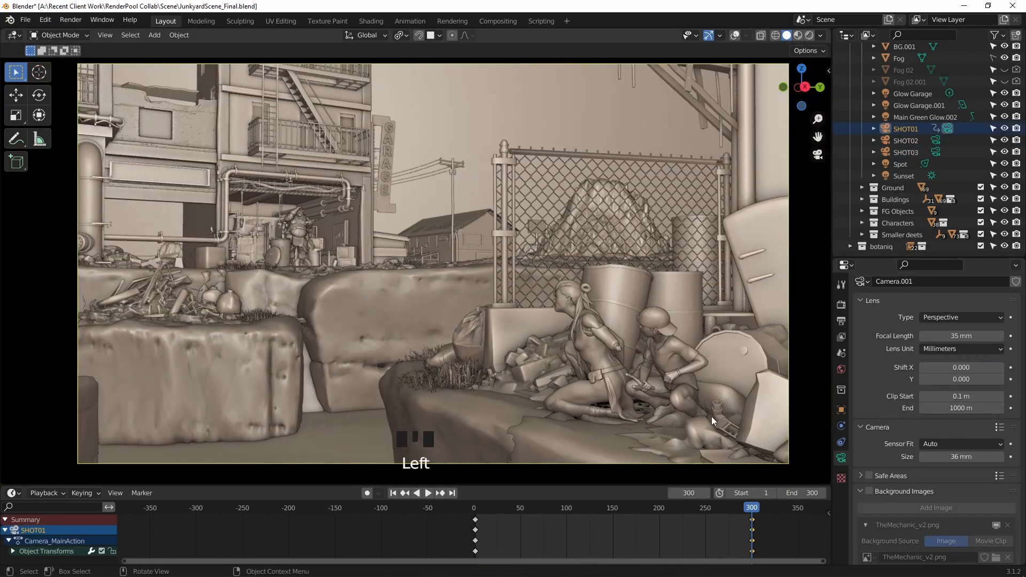
scroll("down", 3)
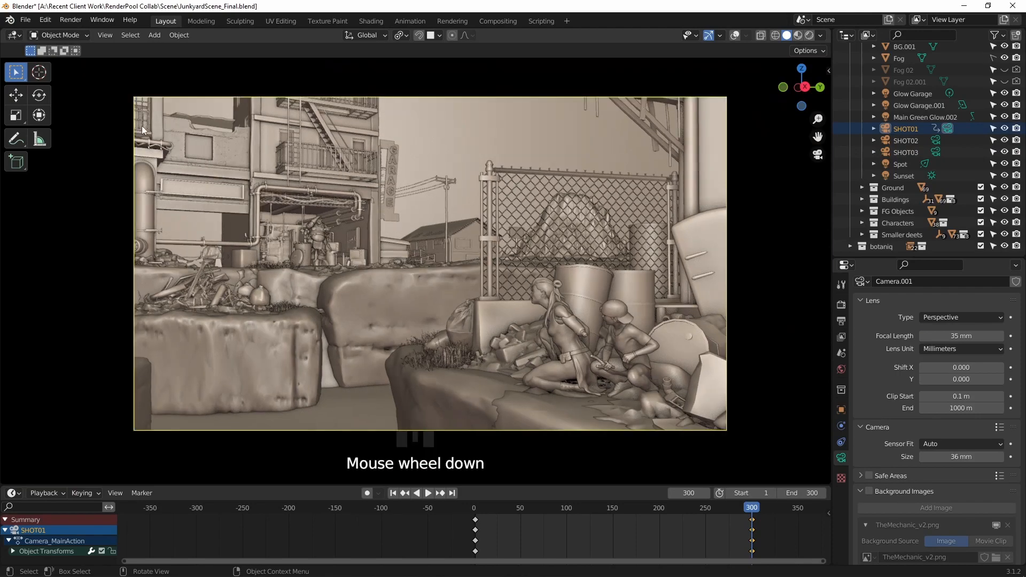
left_click(24, 21)
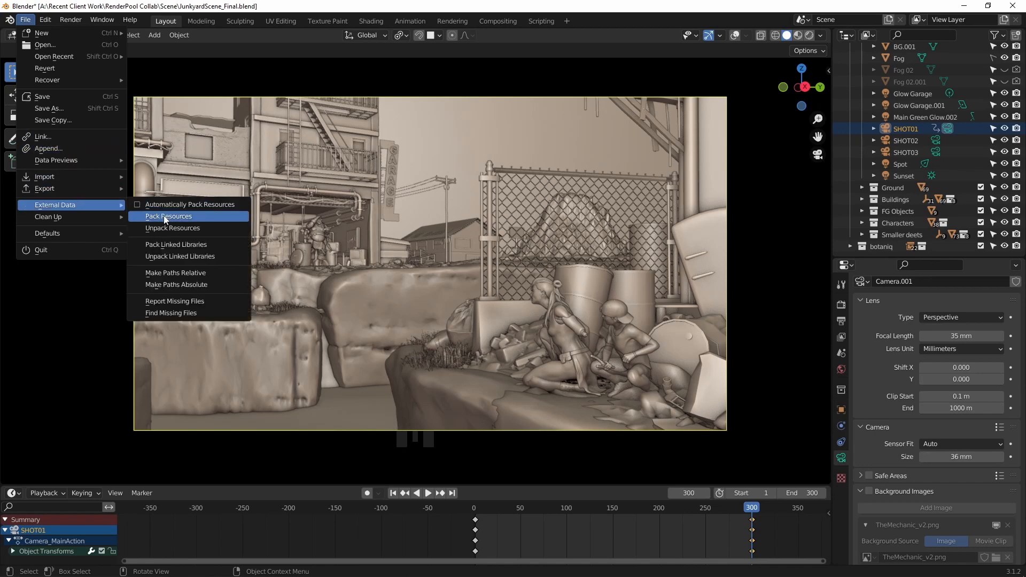
Pack all external resources into the junkyard blend file
left_click(168, 216)
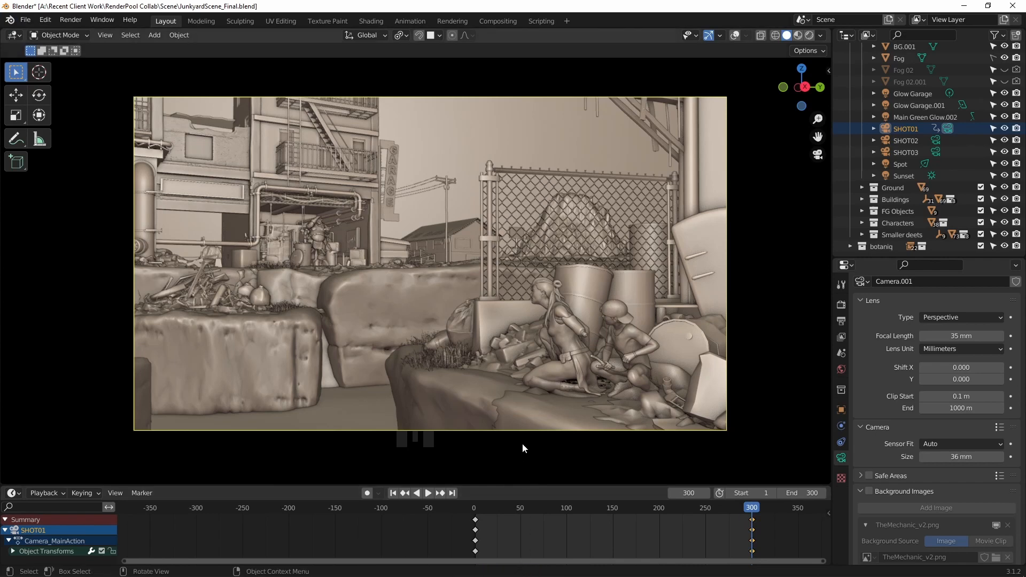
mouse_move(527, 448)
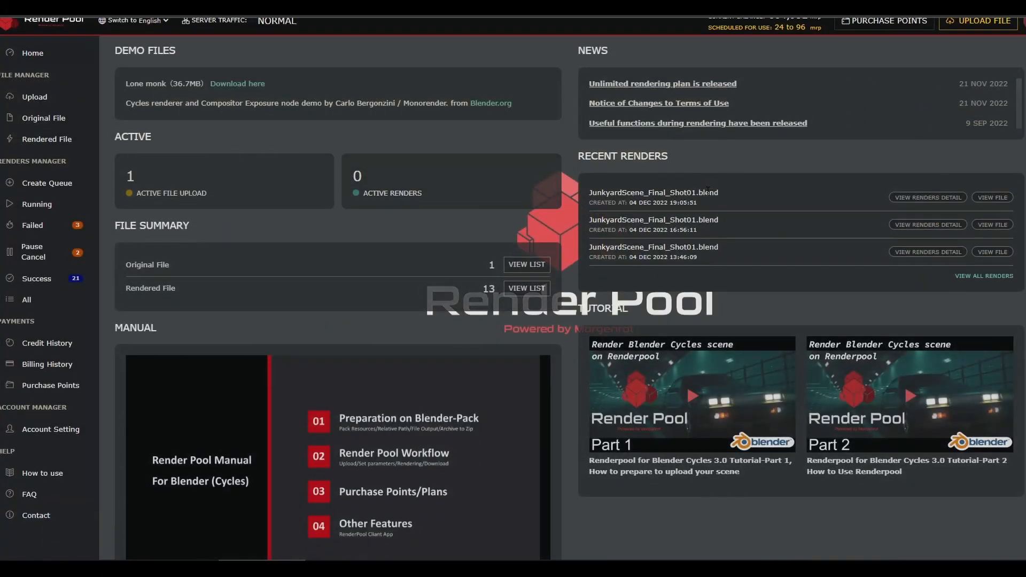
Scroll through the Render Pool dashboard's active upload and recent renders
scroll("down", 3)
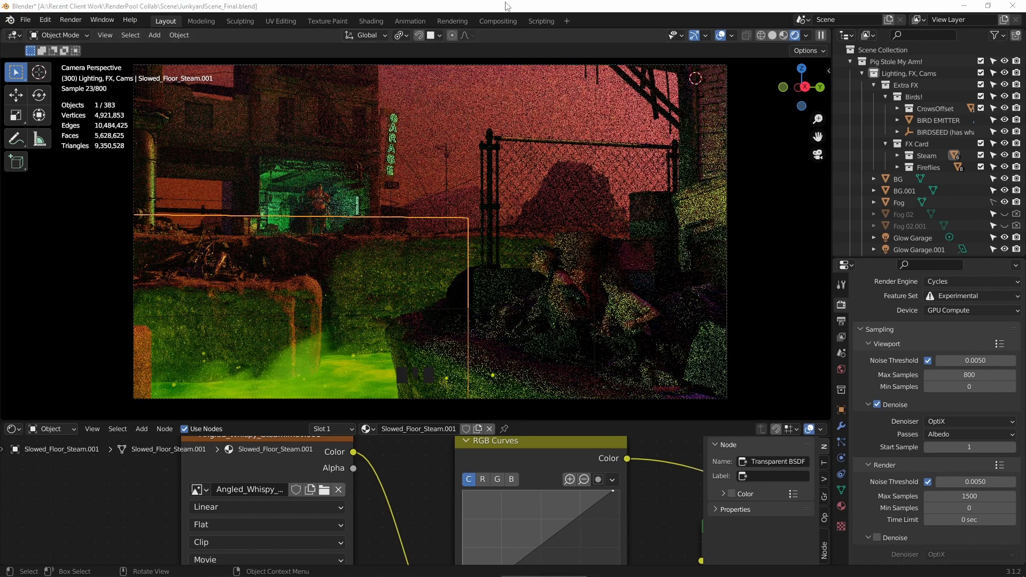
Load Angled_Whispy_Steam.mov from the Scene folder into the Slowed_Floor_Steam.001 image texture
key("g")
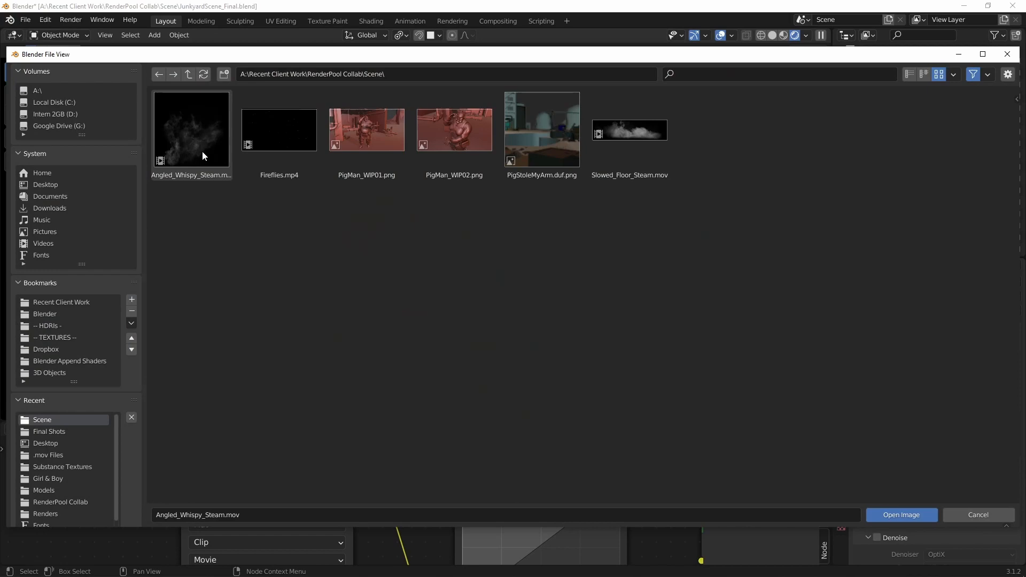
left_click(900, 514)
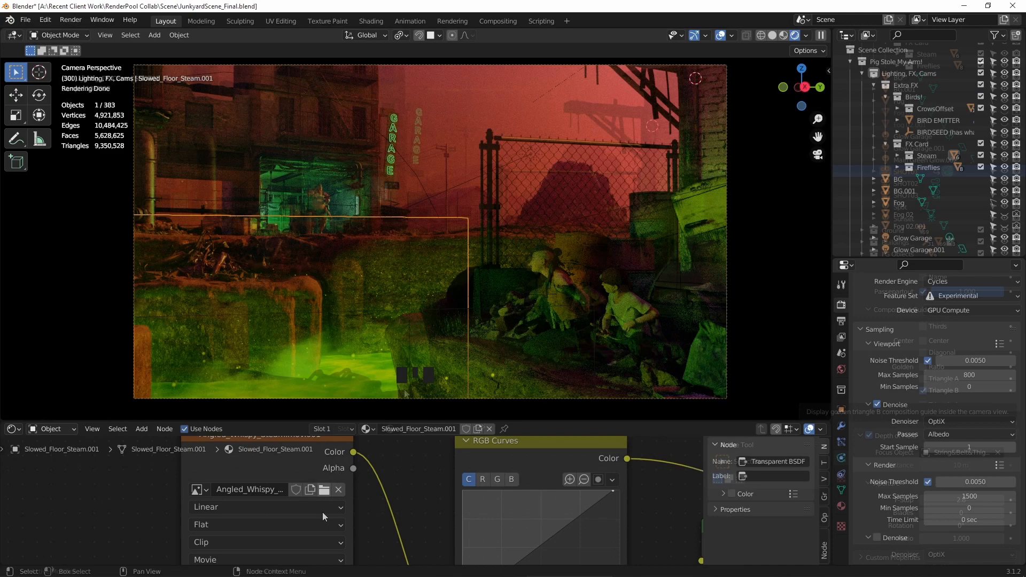
left_click(25, 19)
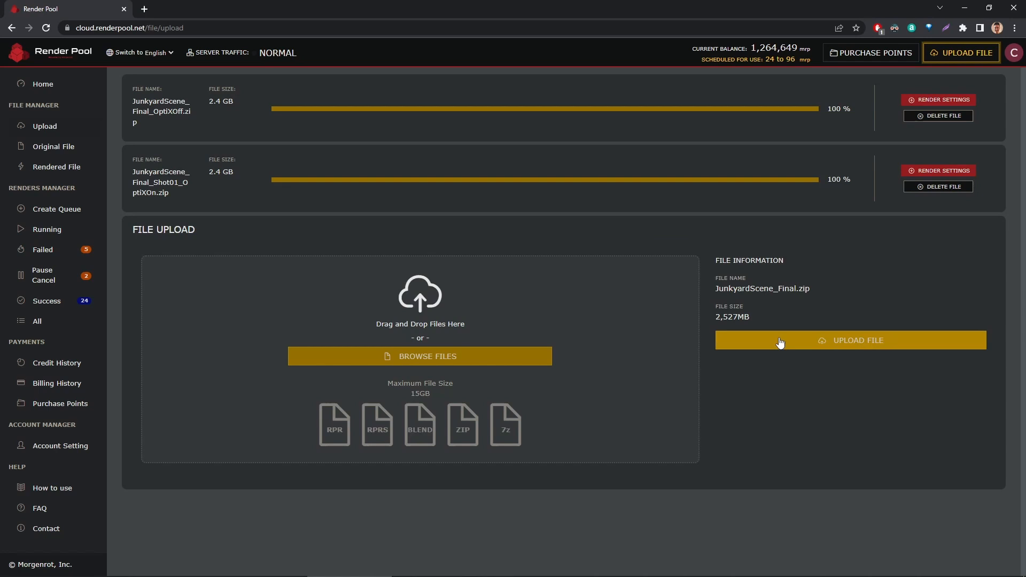
Upload JunkyardScene_Final.zip and view the renders currently running
left_click(849, 340)
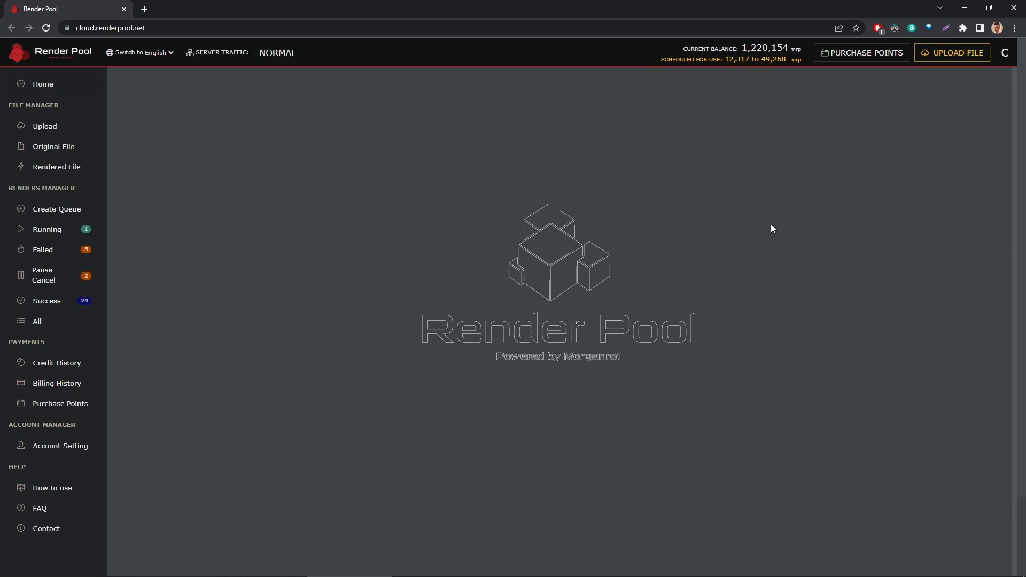
left_click(42, 83)
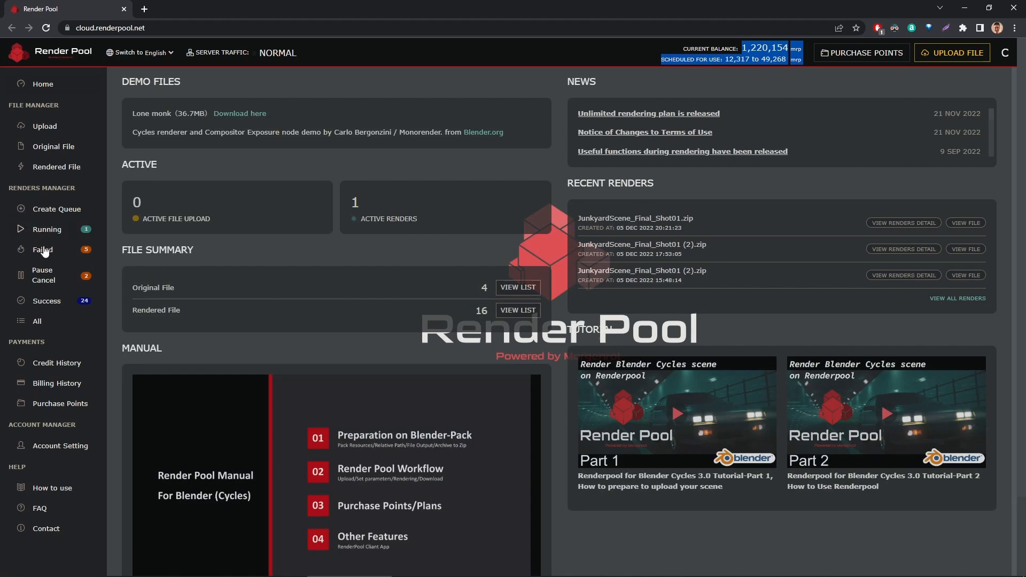
left_click(46, 229)
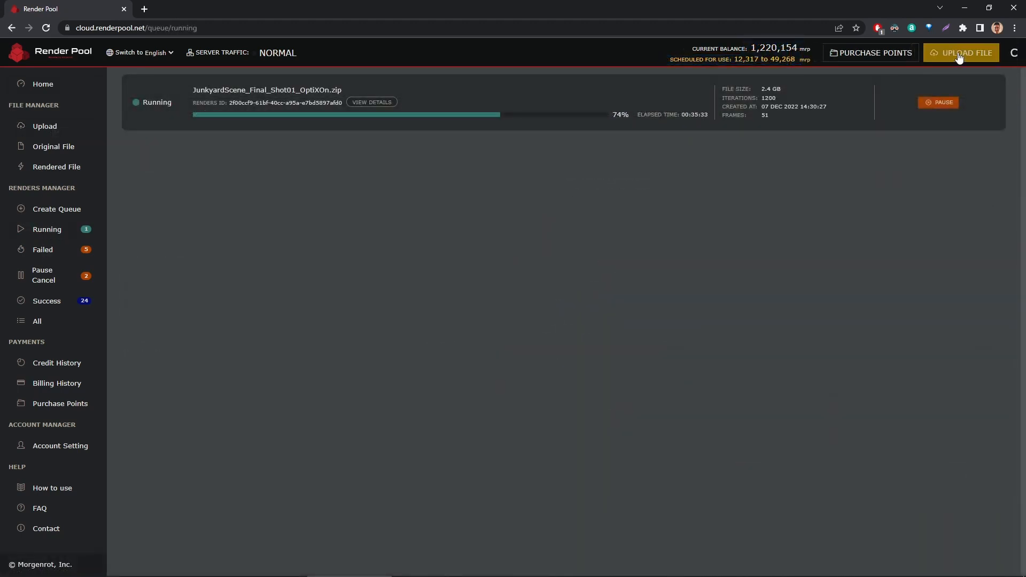
Go to Render Pool's Upload File page for a new archive
left_click(961, 53)
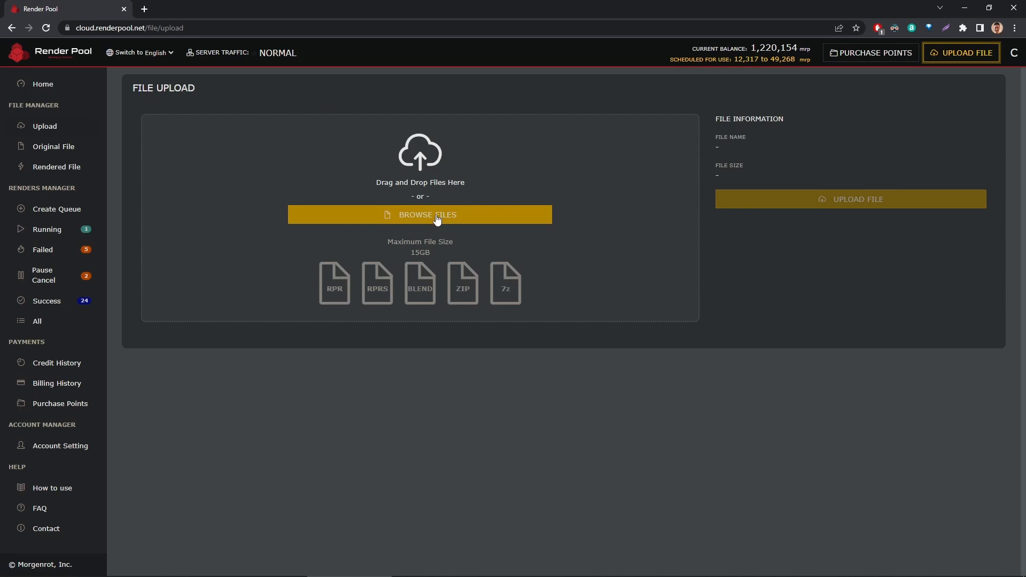
mouse_move(629, 269)
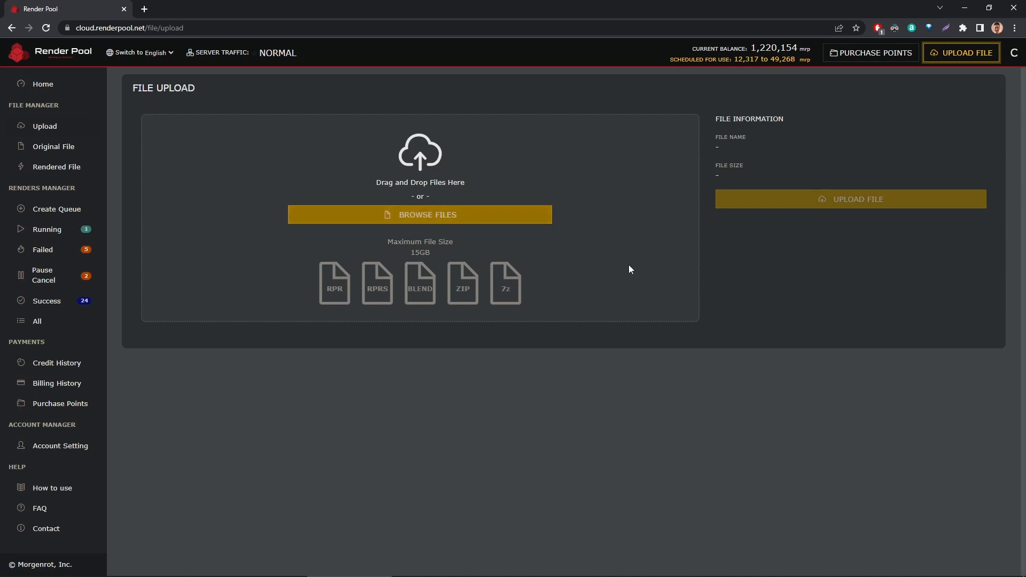
mouse_move(634, 276)
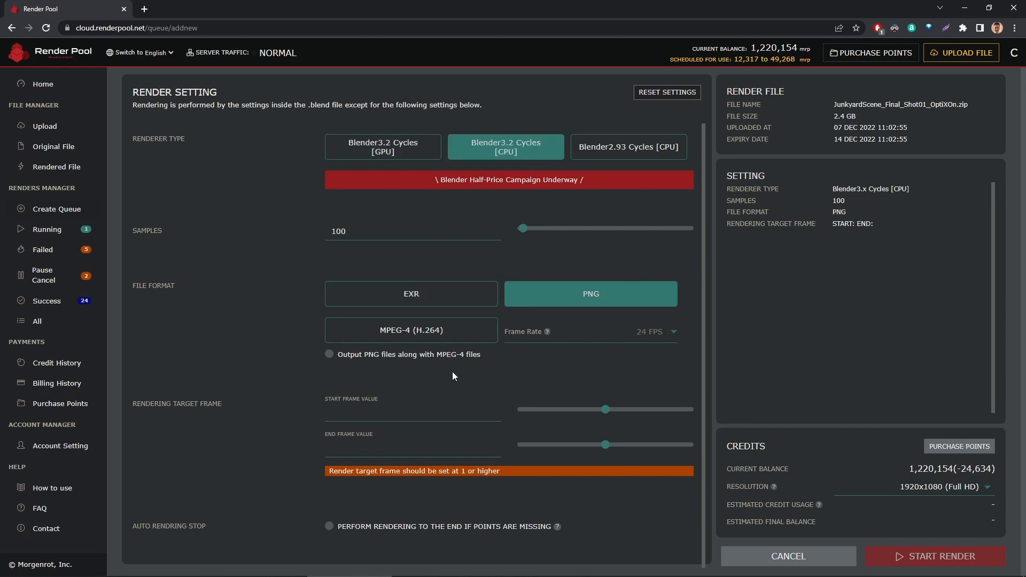
Choose the Blender 3.2 Cycles GPU renderer and confirm frames 1 to 1 for the Shot01 zip
left_click(383, 147)
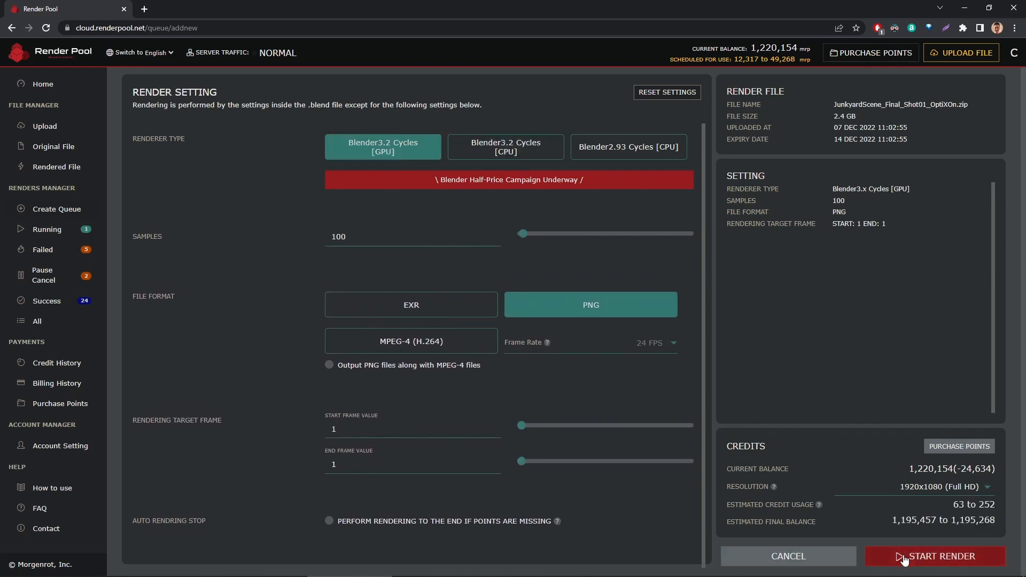
left_click(935, 555)
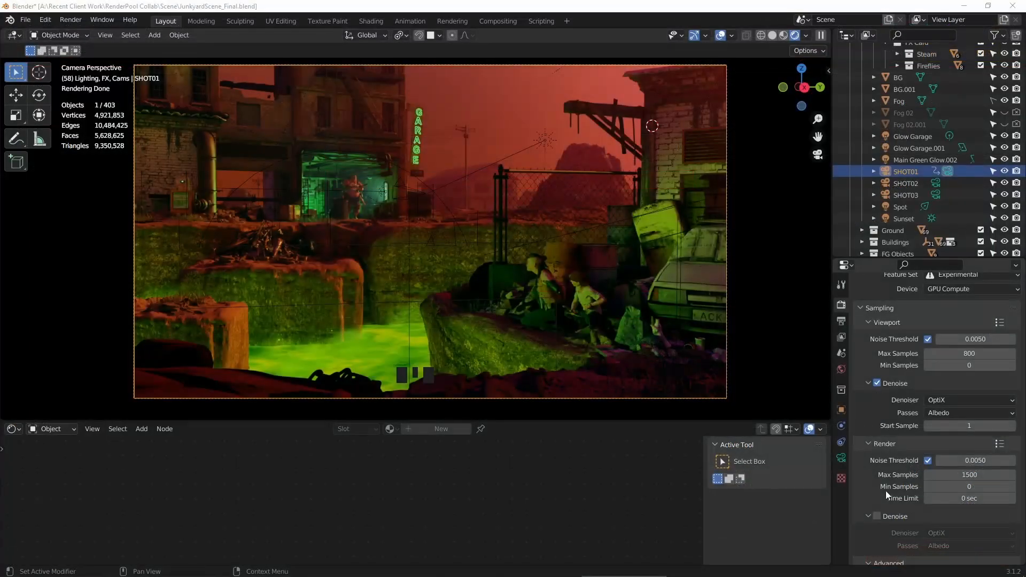
scroll("down", 3)
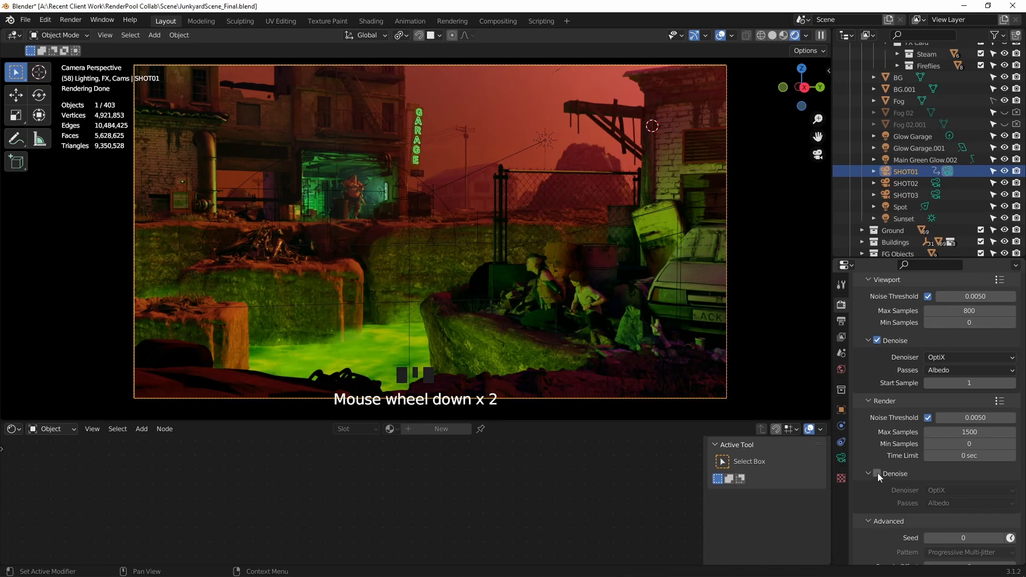
left_click(876, 474)
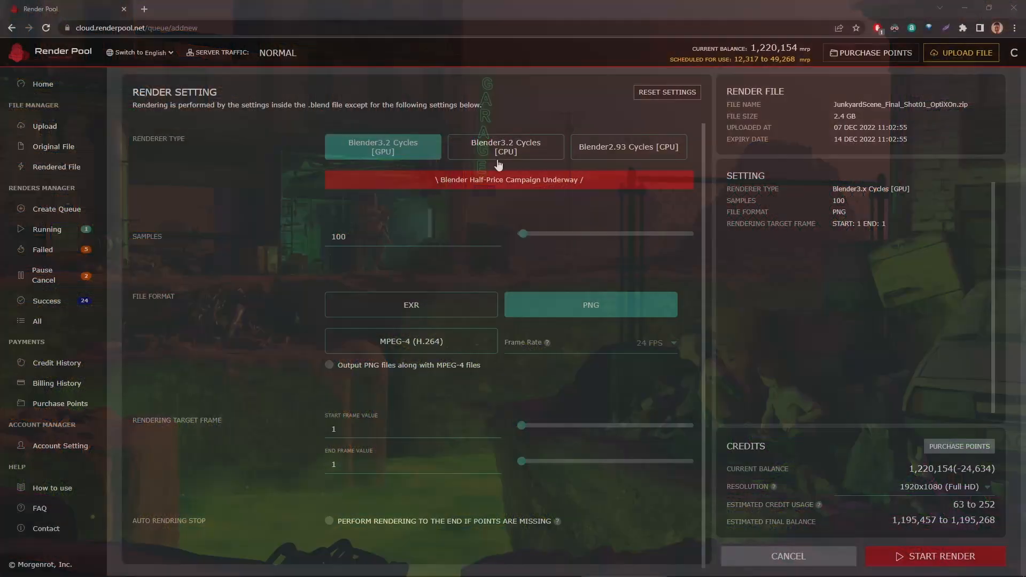
Switch Shot01 to Blender 3.2 Cycles CPU and try sample values 1200, 3 and 300
left_click(505, 146)
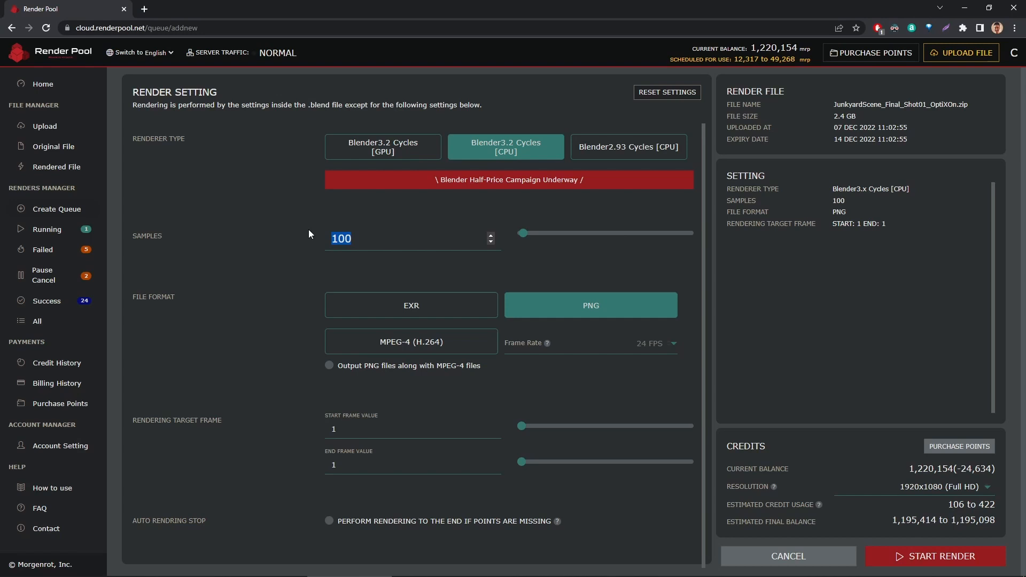
type("1200")
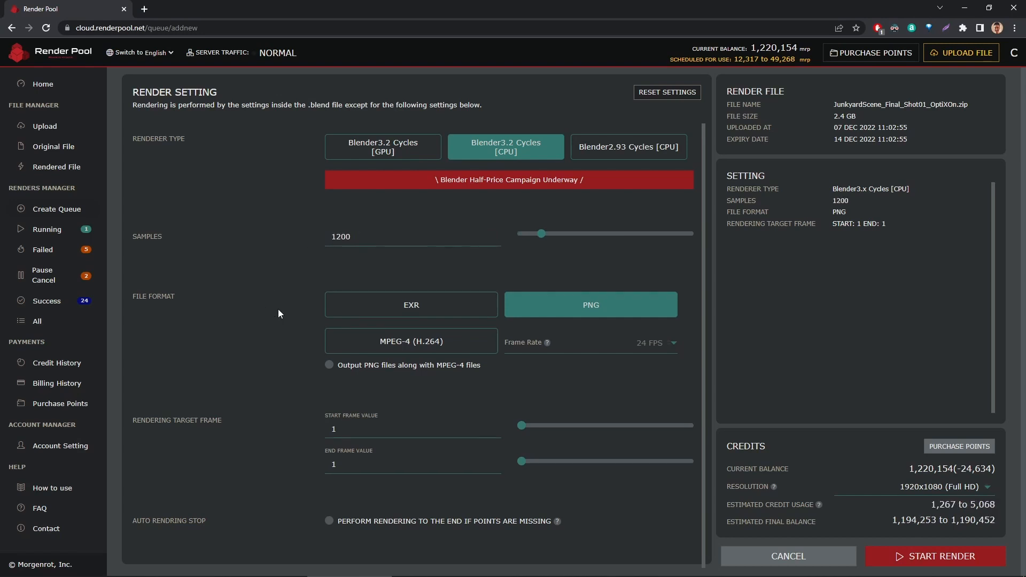
type("3")
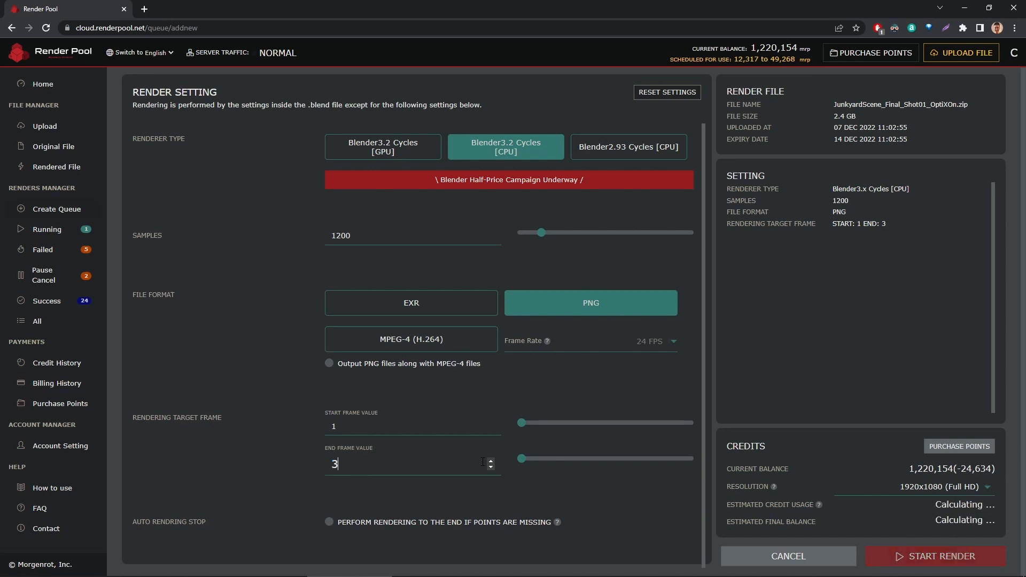
type("300")
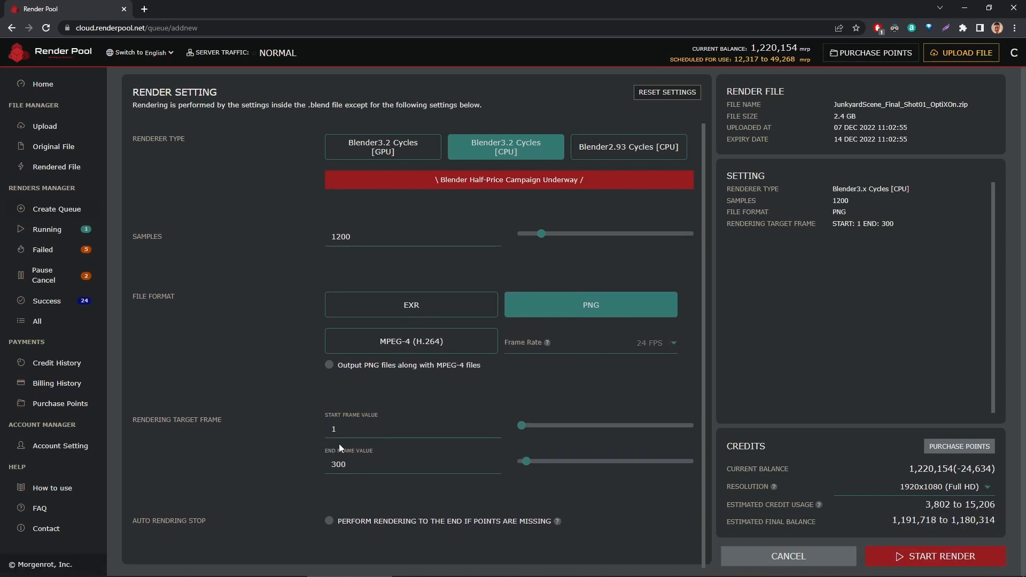
mouse_move(403, 155)
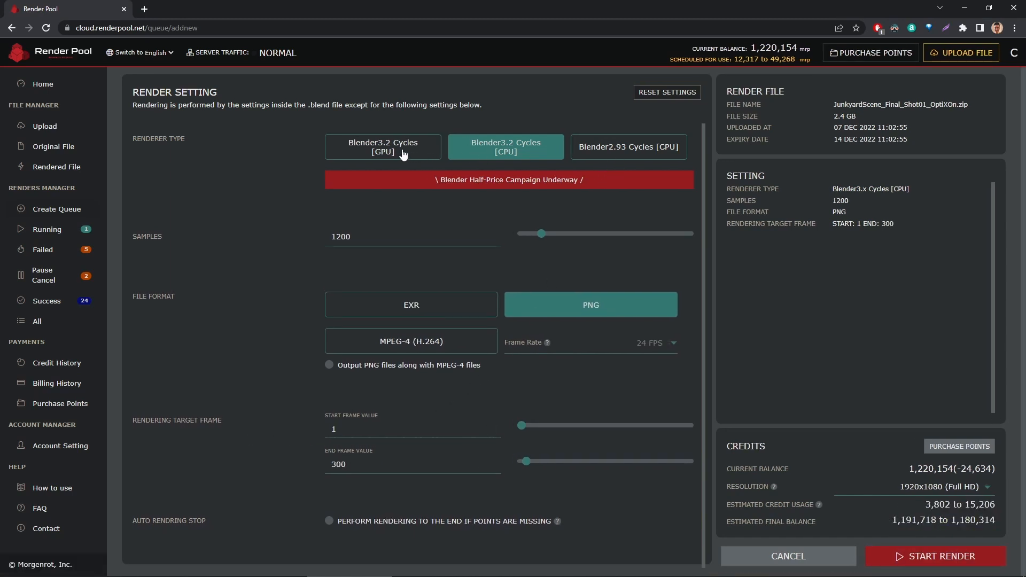
Toggle between GPU and CPU renderers, settling on CPU with 1200 samples
left_click(383, 146)
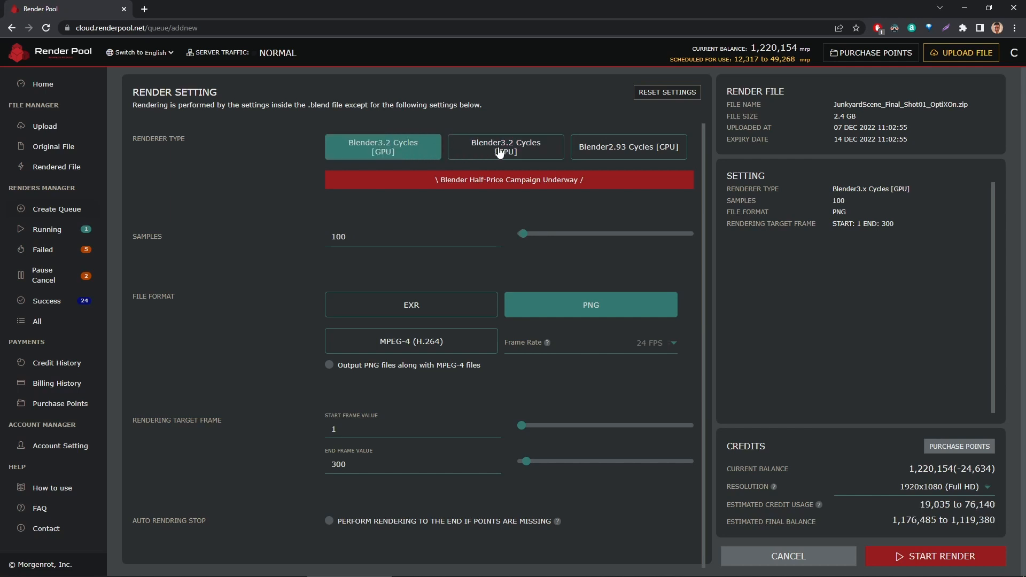
left_click(505, 147)
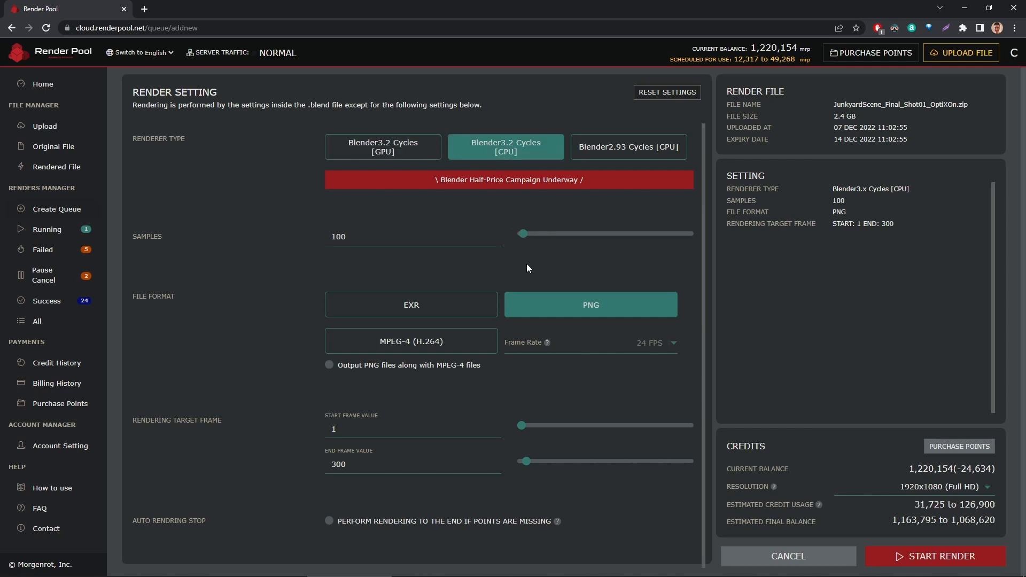
left_click(382, 146)
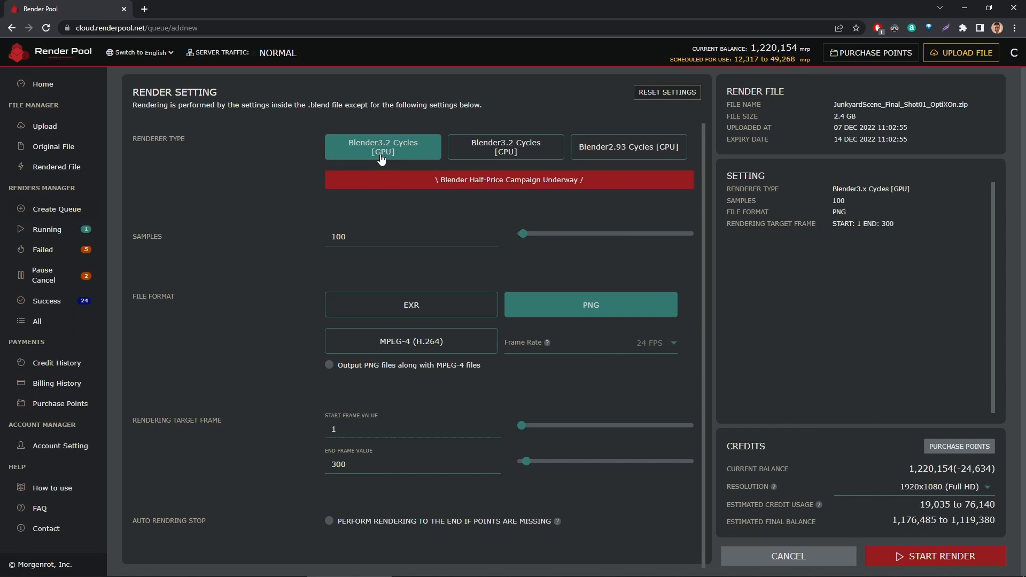
mouse_move(424, 220)
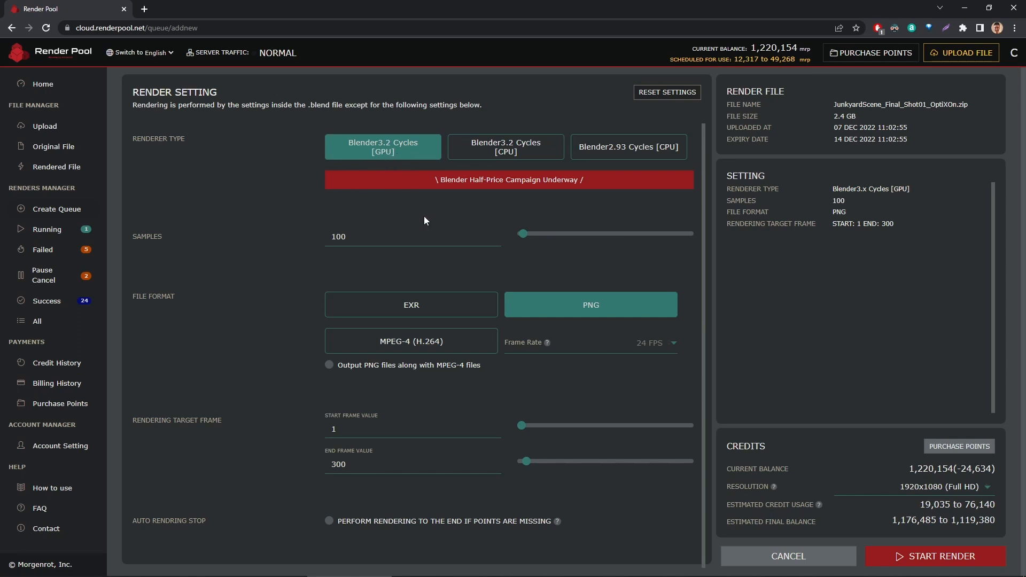
mouse_move(458, 213)
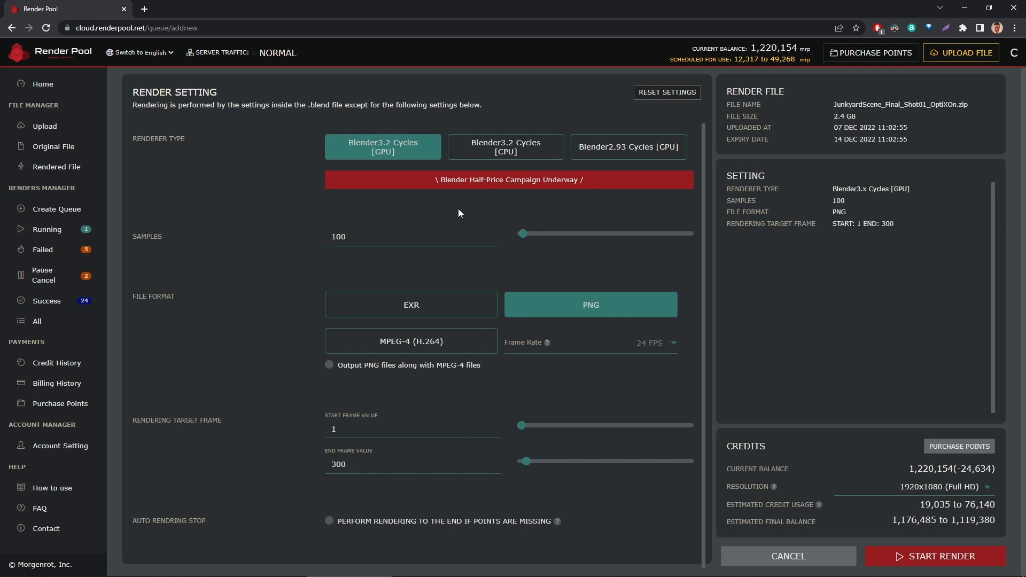
mouse_move(467, 215)
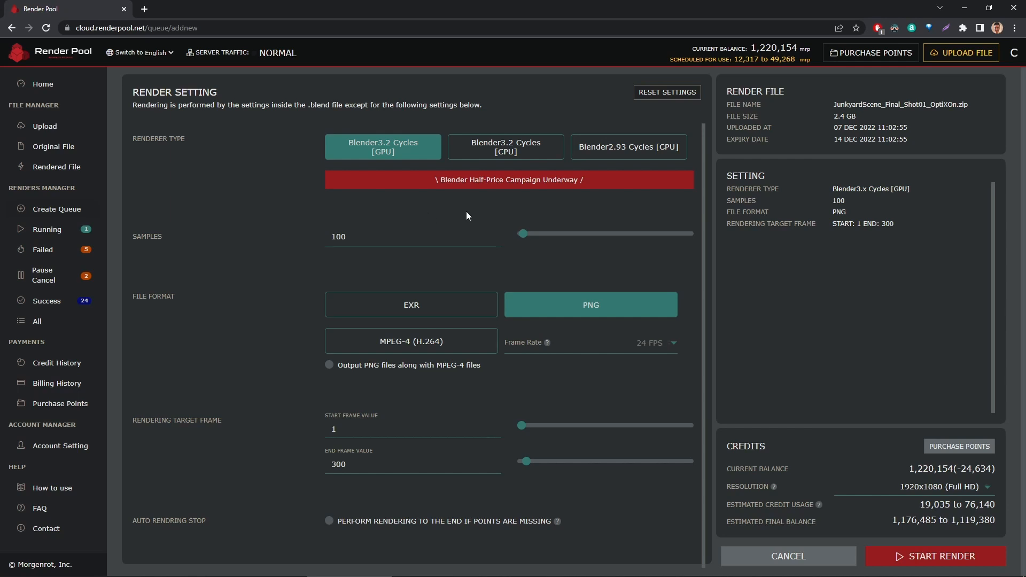
mouse_move(500, 160)
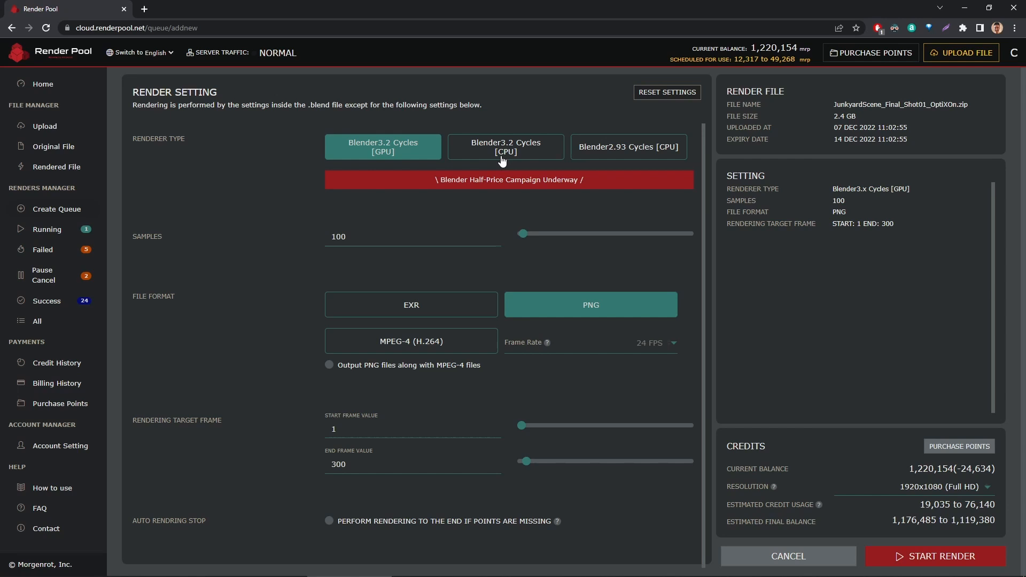
left_click(505, 146)
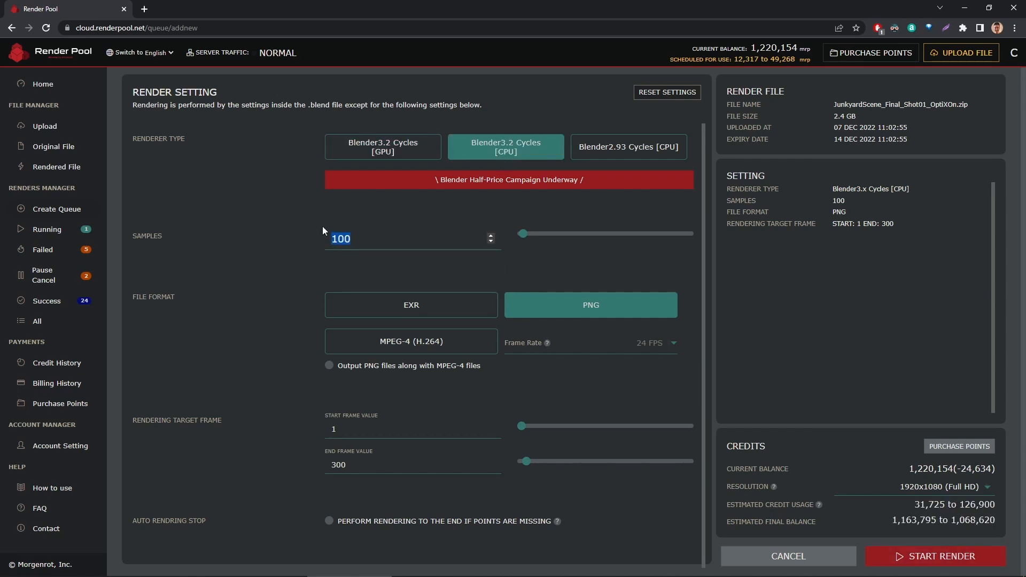
type("1200")
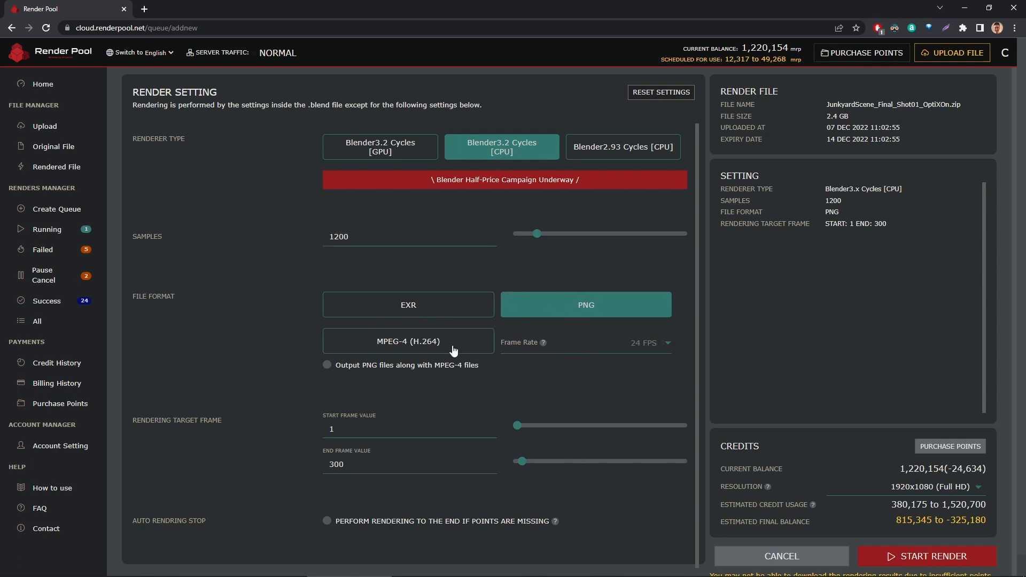
mouse_move(570, 309)
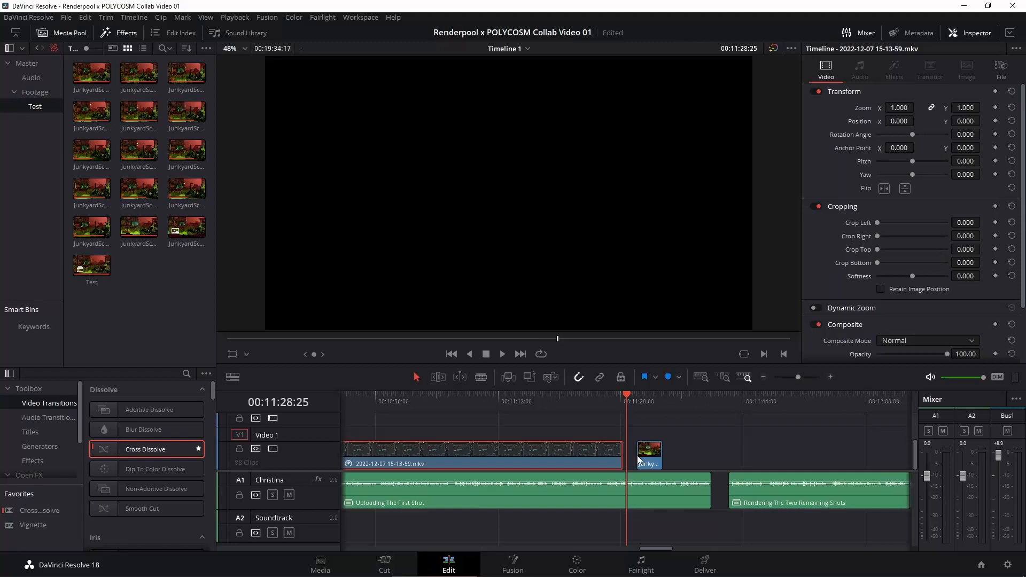
left_click(638, 394)
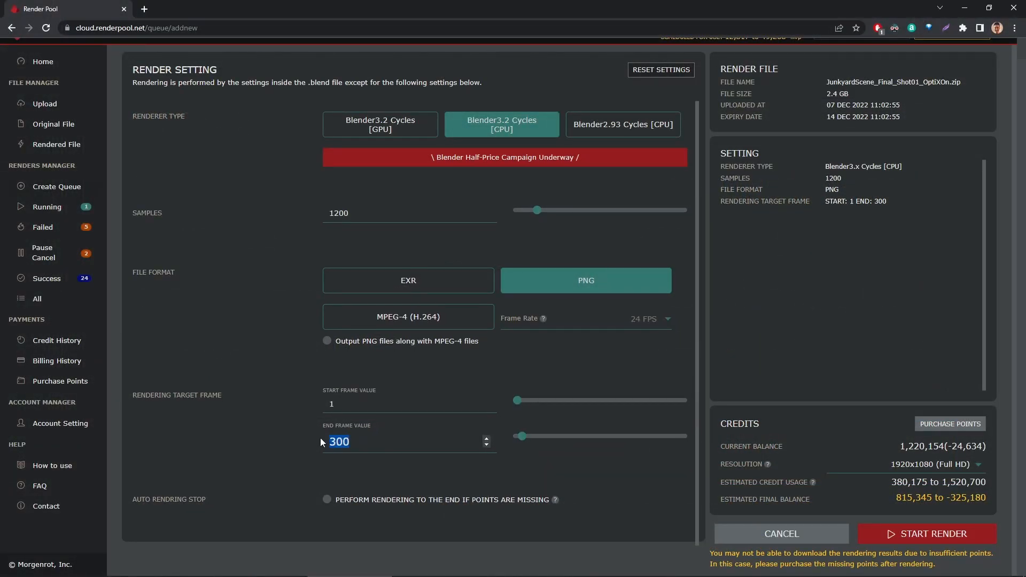
Set Shot01's end frame to 50 so the render stops there
type("50")
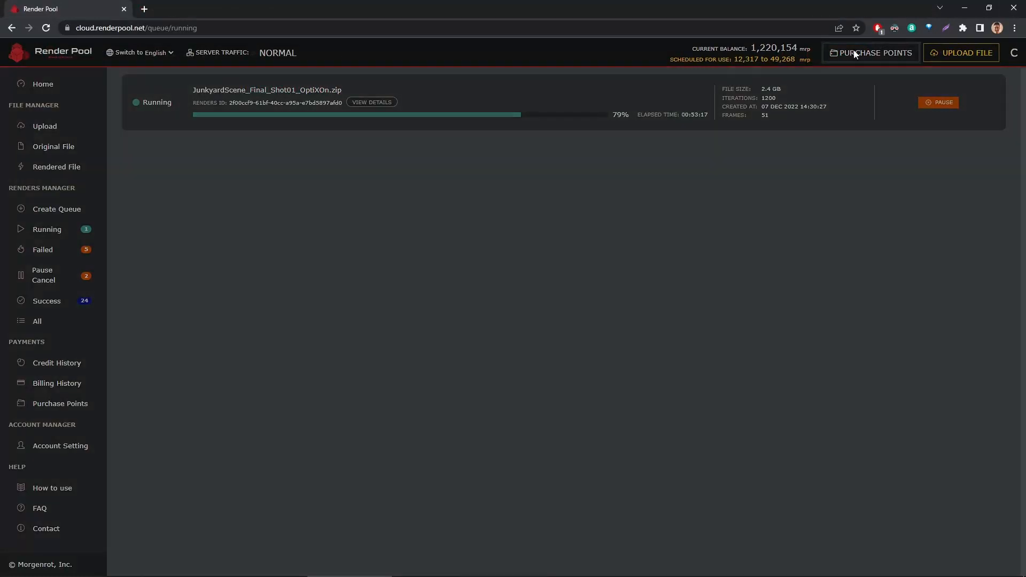
Bring up the Purchase Points panel listing unlimited, monthly and point packages
left_click(872, 53)
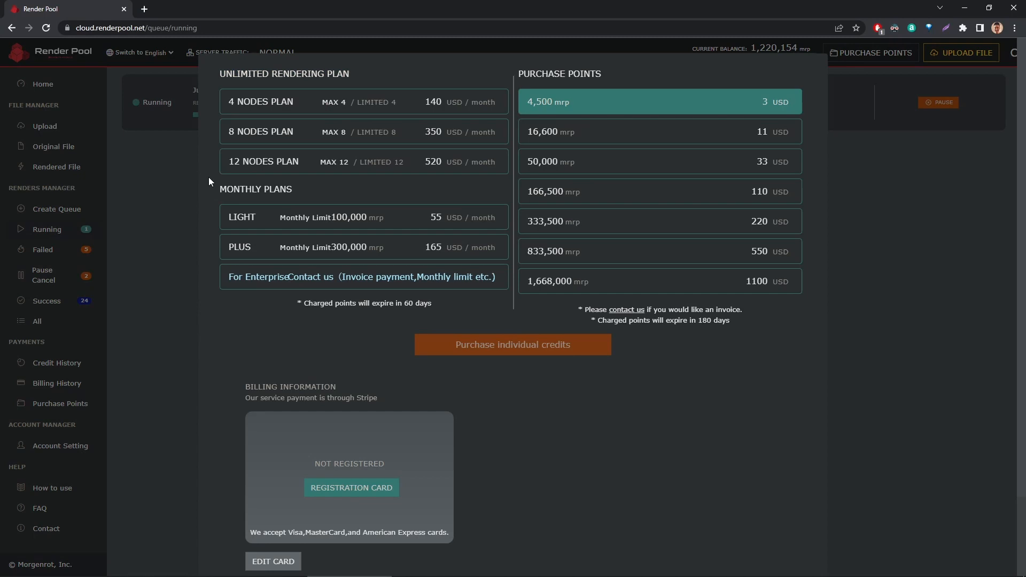
mouse_move(237, 107)
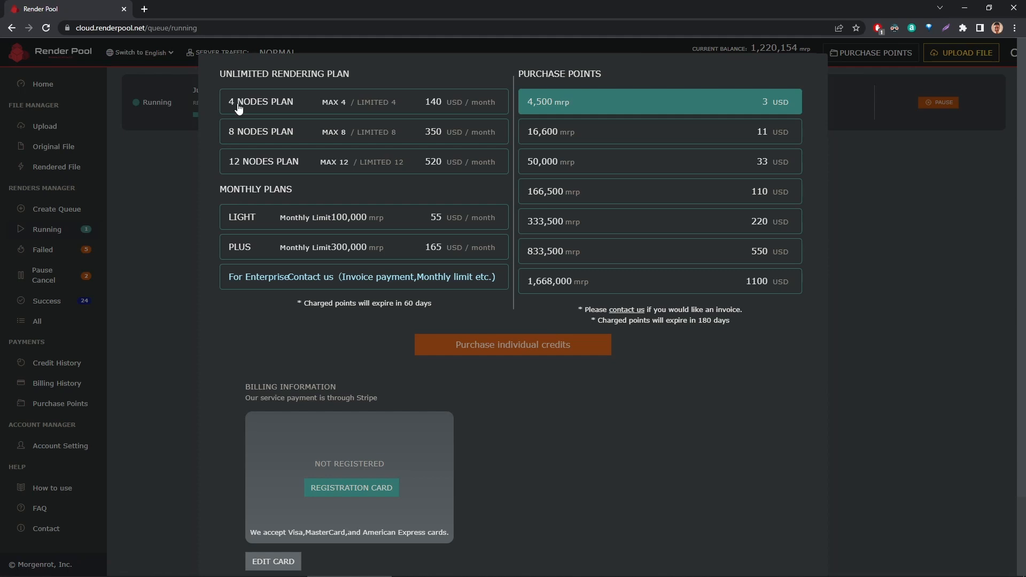
mouse_move(242, 158)
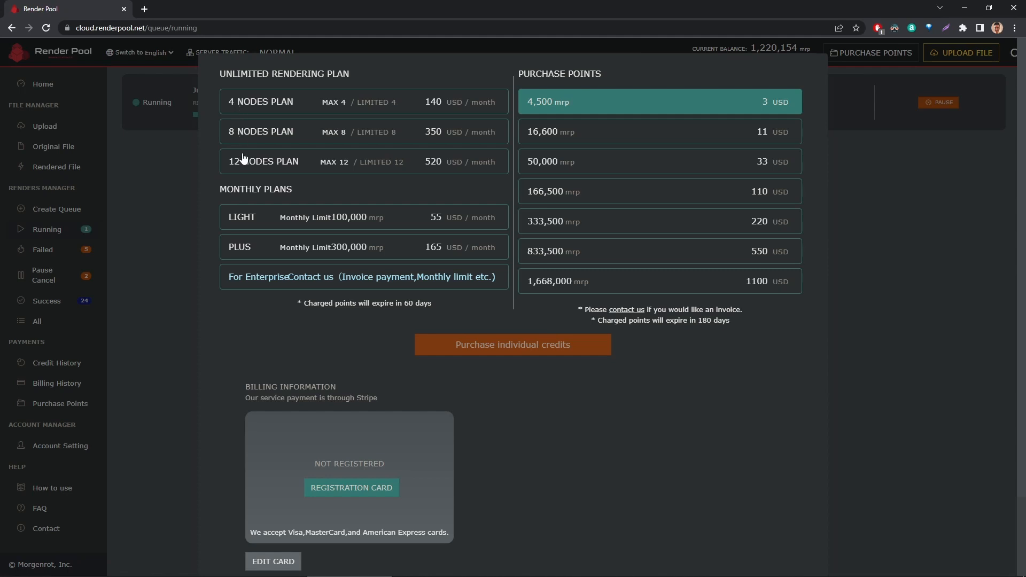
mouse_move(205, 188)
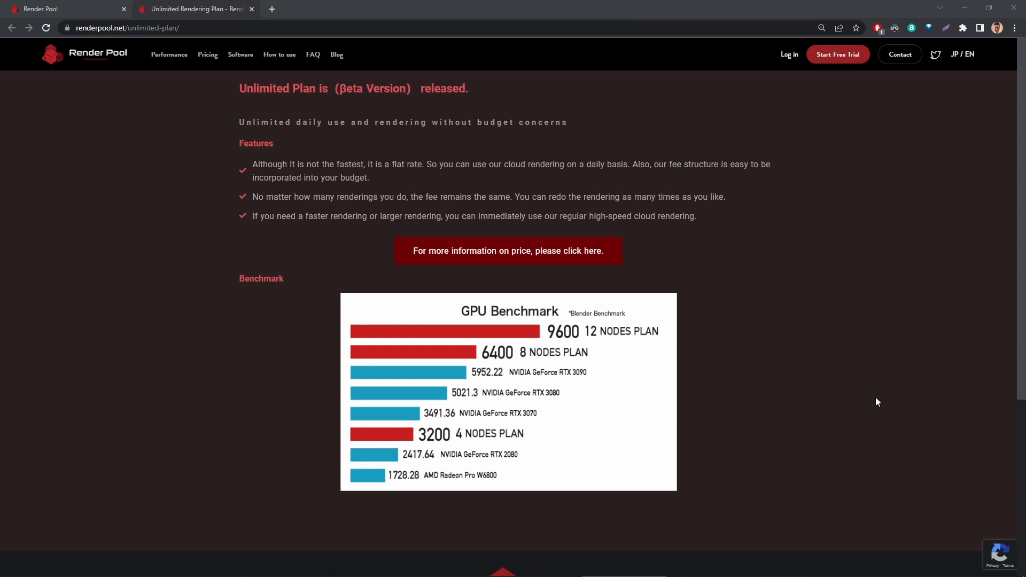
mouse_move(888, 396)
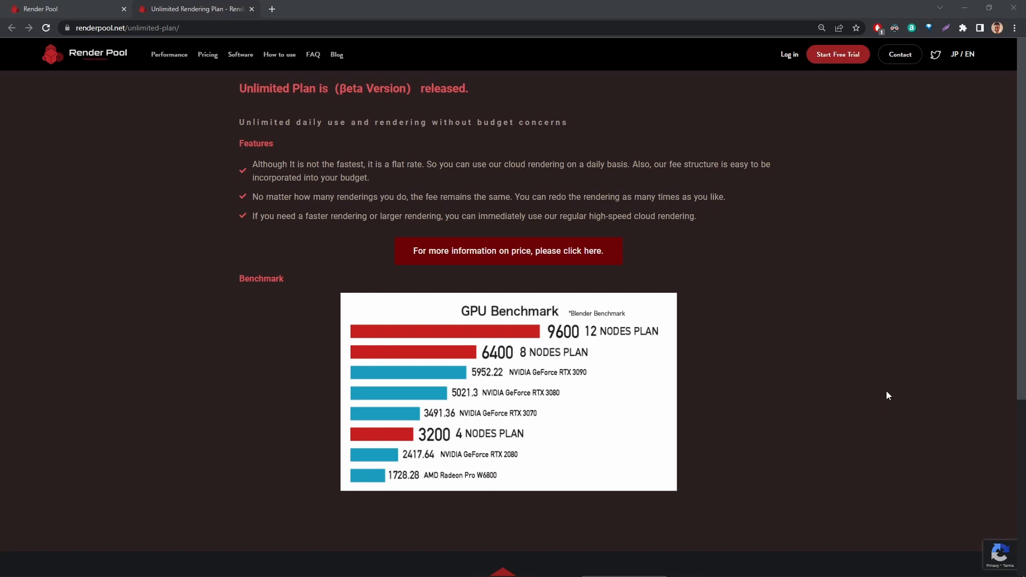
mouse_move(890, 375)
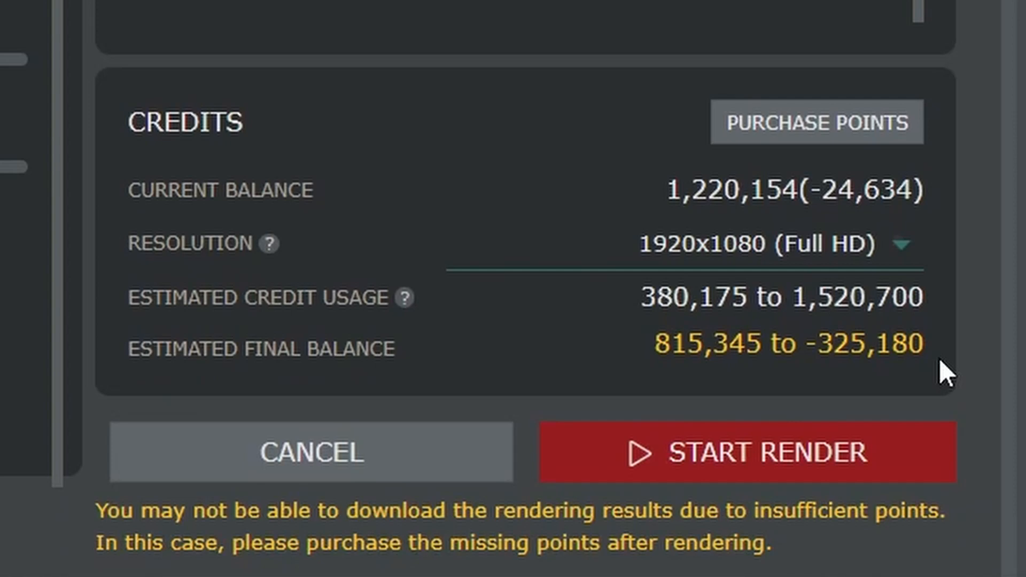
Start the Shot02 and Shot03 renders so they join Shot01 in the running queue
left_click(746, 453)
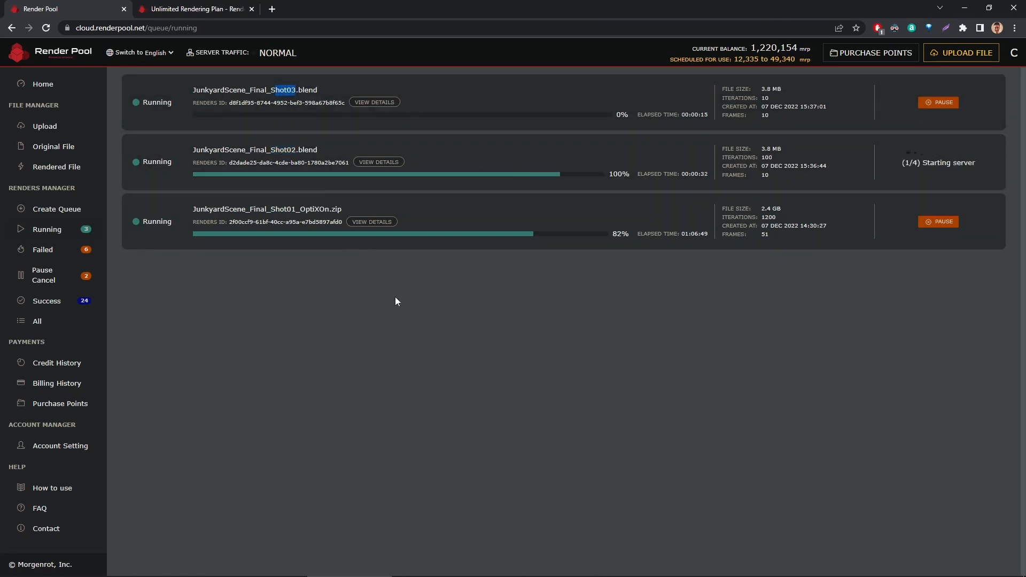
mouse_move(879, 319)
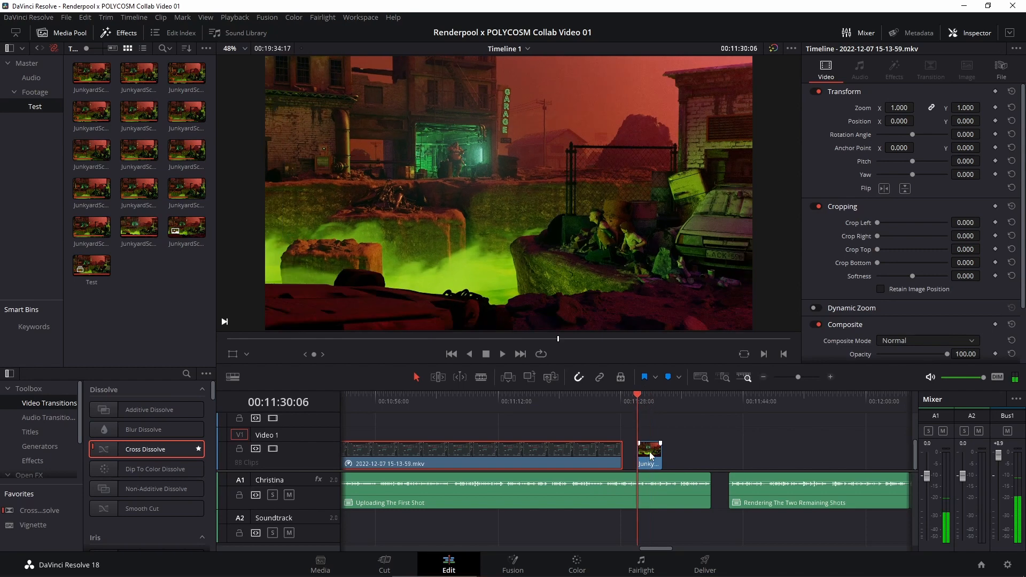
left_click(648, 453)
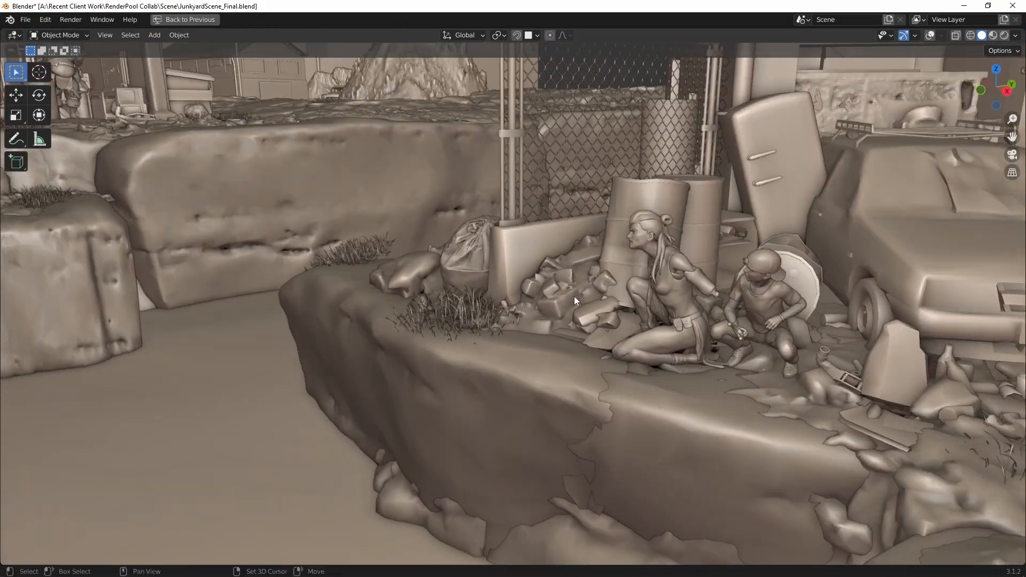
Survey the wider junkyard layout and save JunkyardScene_Final before handling external data
left_click_drag(576, 302, 536, 210)
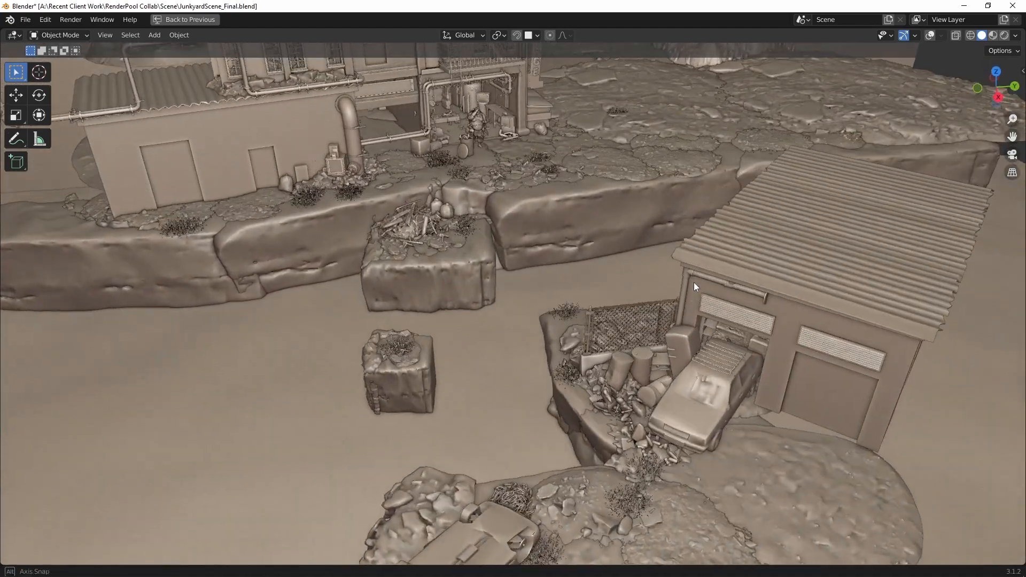
left_click(24, 19)
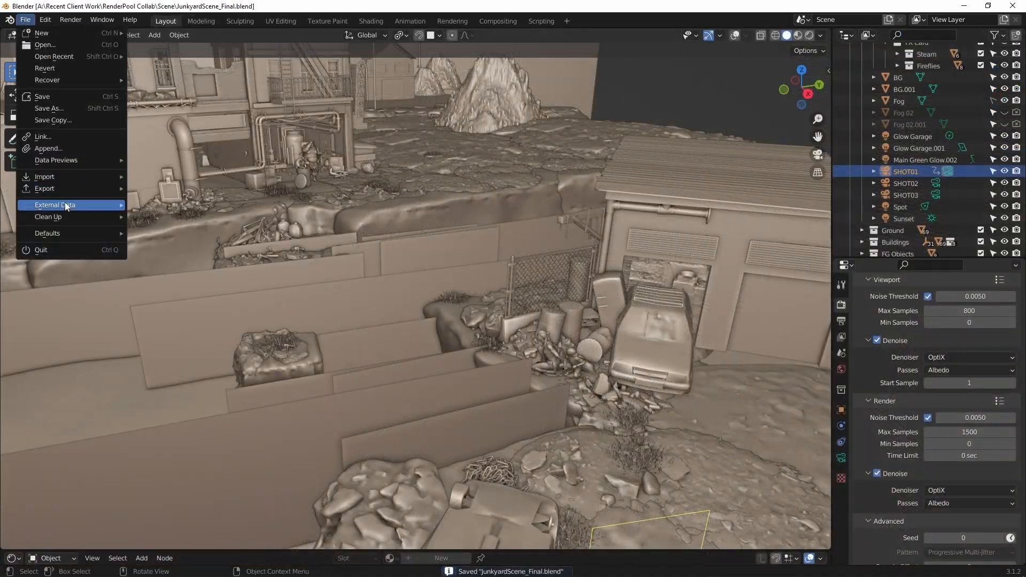